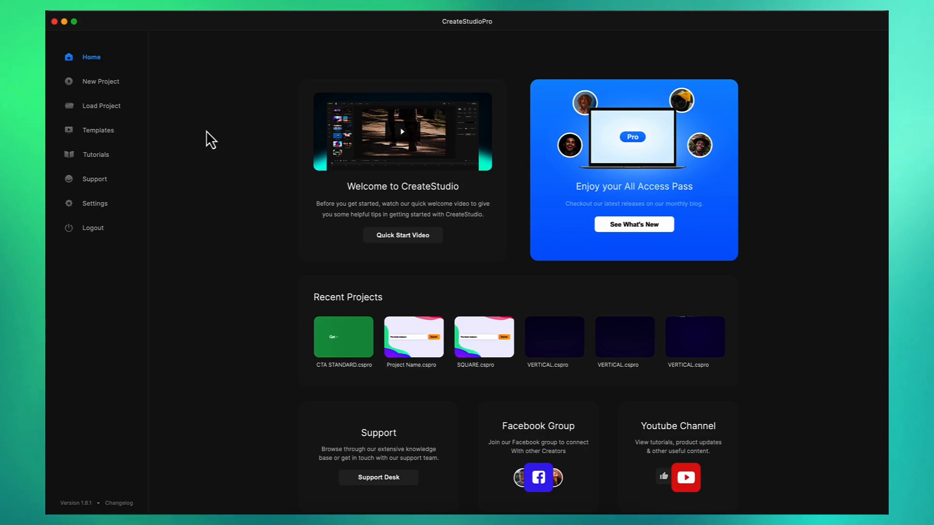
mouse_move(193, 113)
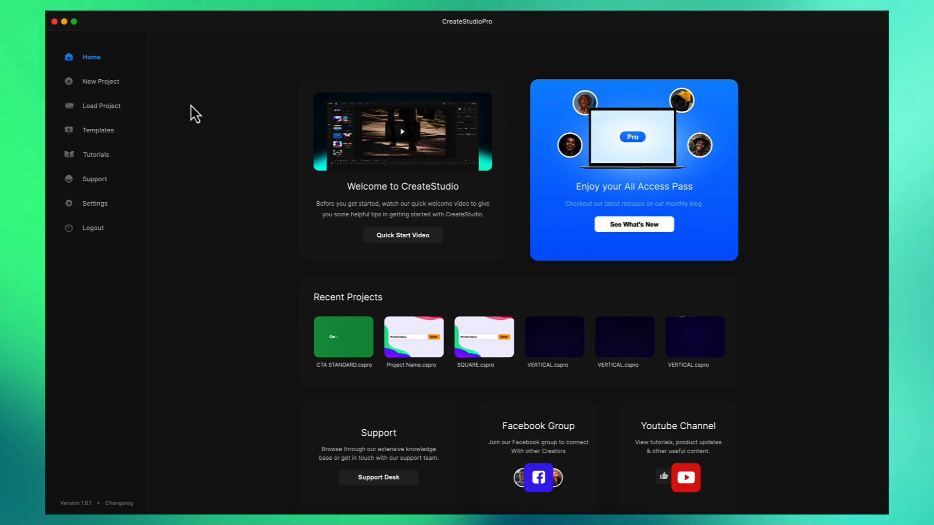
Step: Begin a New Project from the Home screen to reach the start-from-scratch prompt
left_click(100, 82)
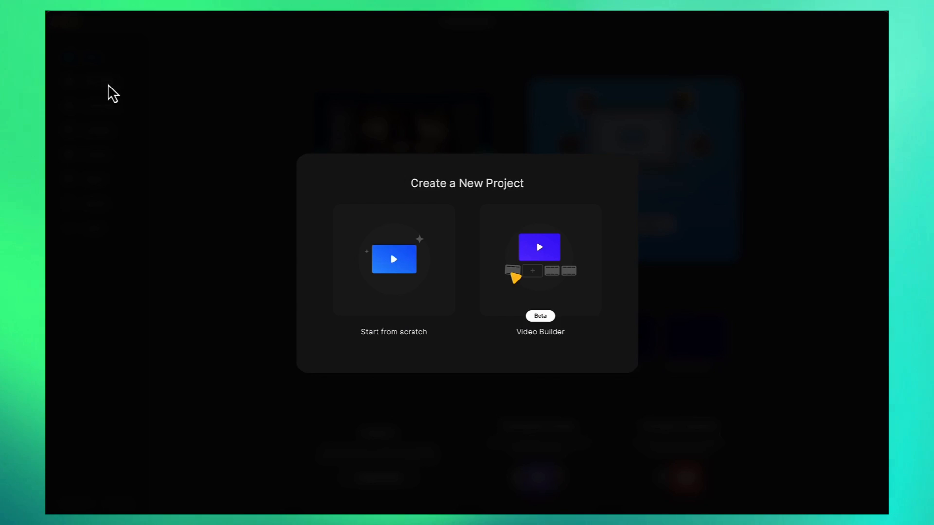
mouse_move(379, 254)
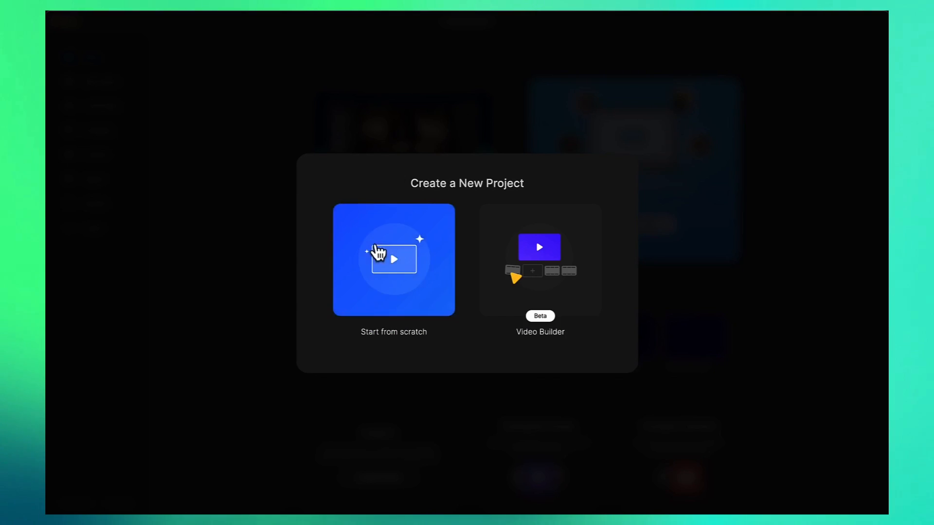
mouse_move(361, 196)
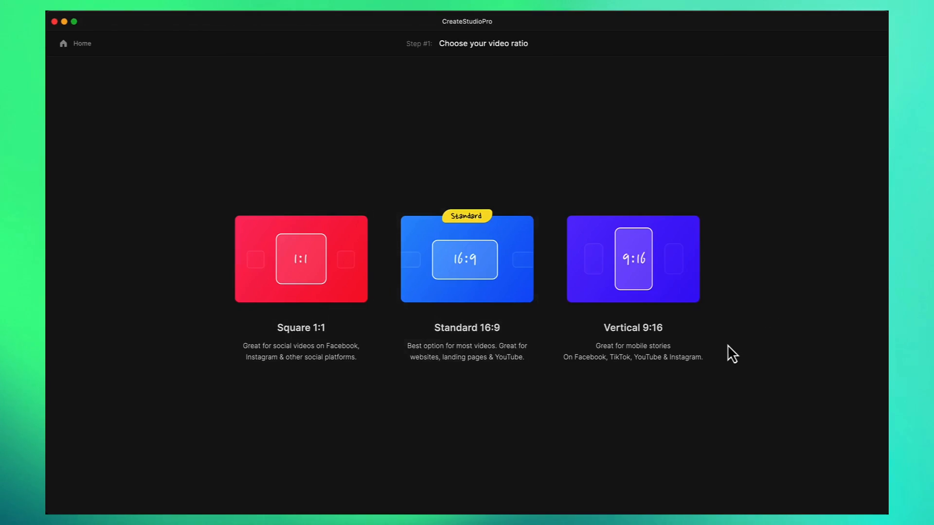
mouse_move(291, 347)
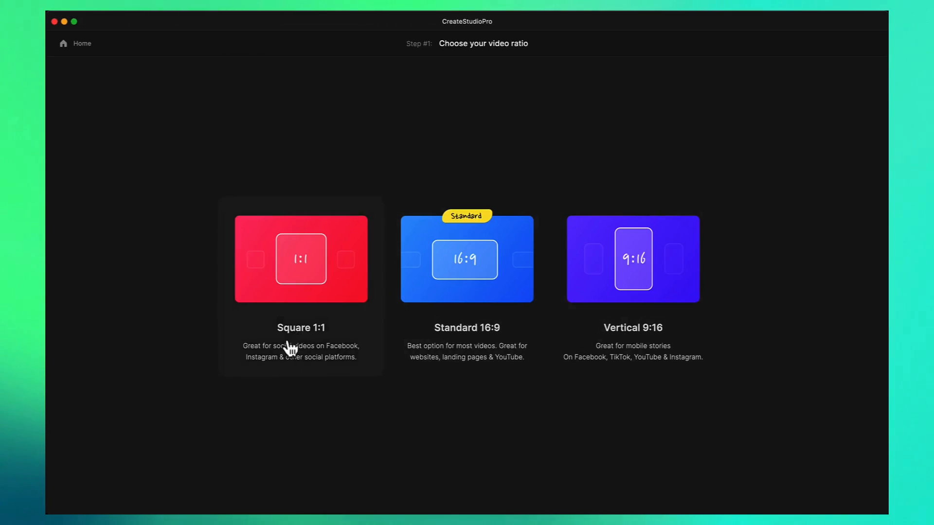
mouse_move(395, 267)
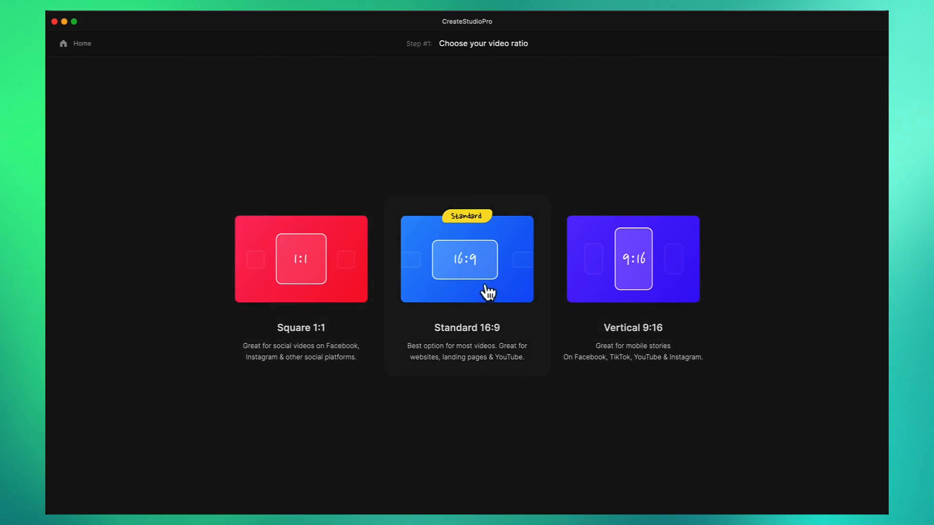
Step: Choose the Standard 16:9 ratio card for the new Clay-style video
left_click(467, 260)
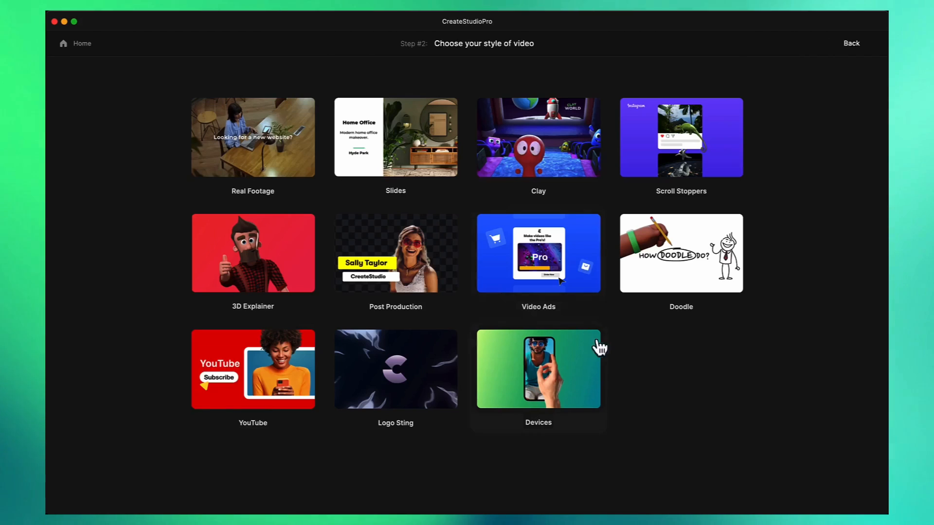
mouse_move(263, 312)
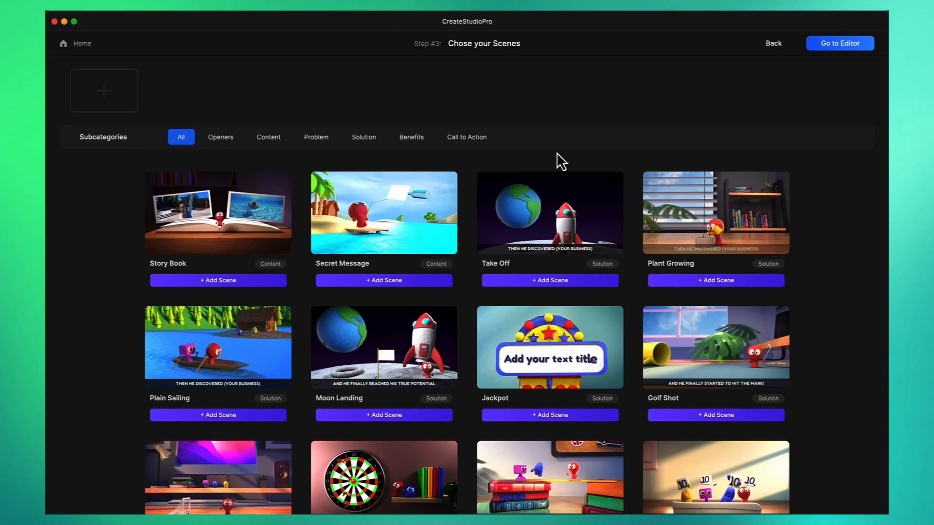
mouse_move(537, 142)
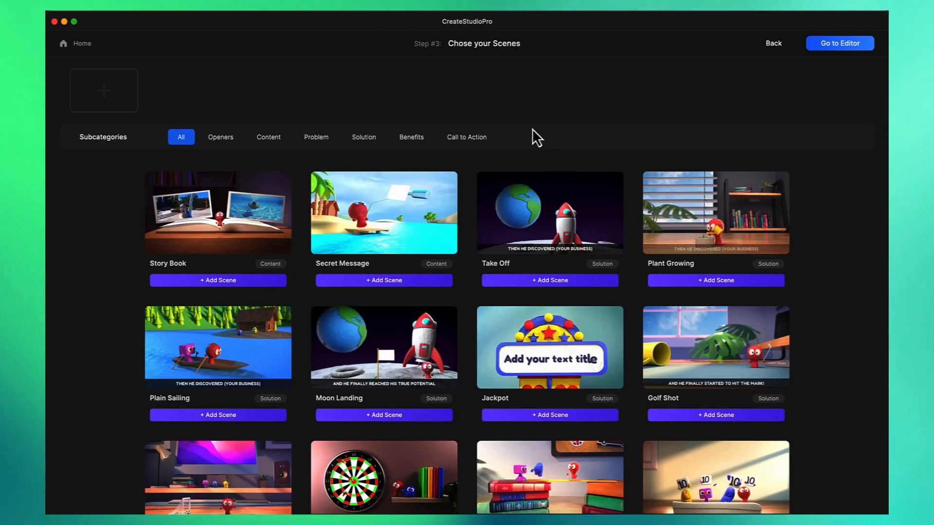
mouse_move(652, 460)
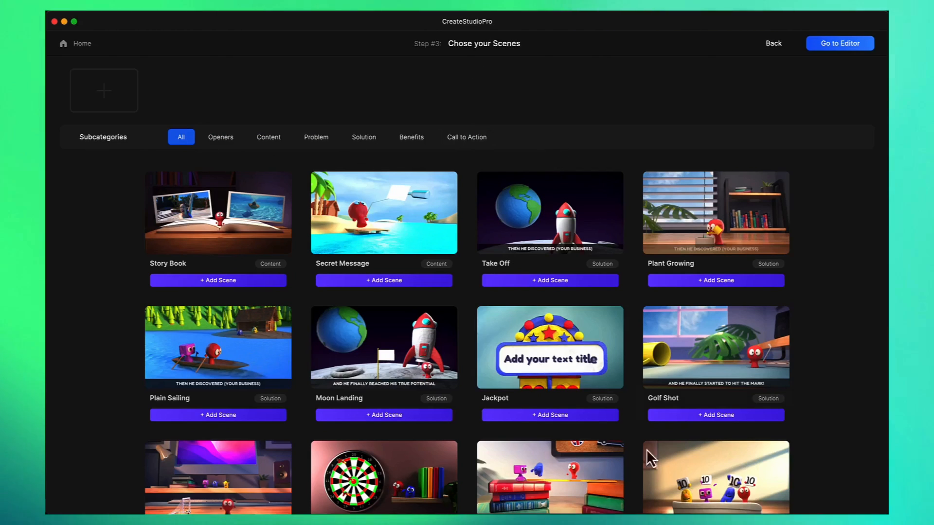
mouse_move(227, 92)
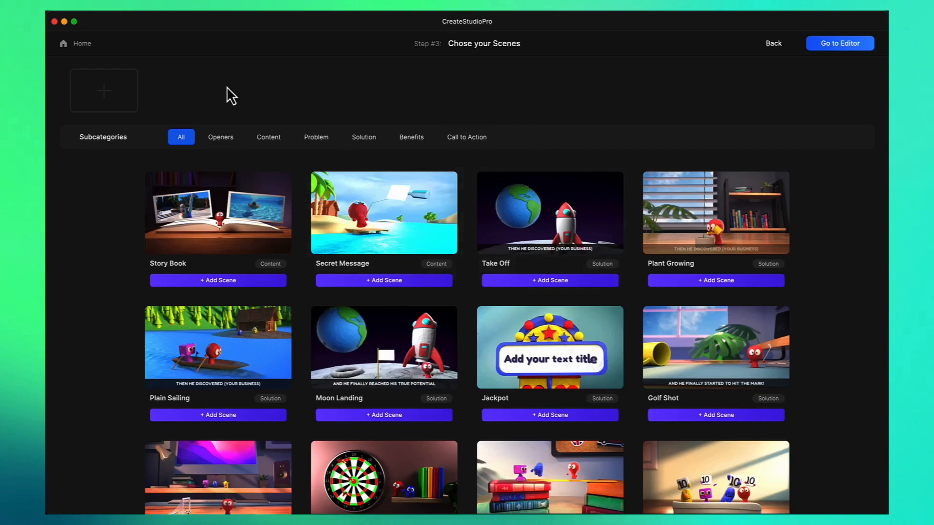
mouse_move(302, 118)
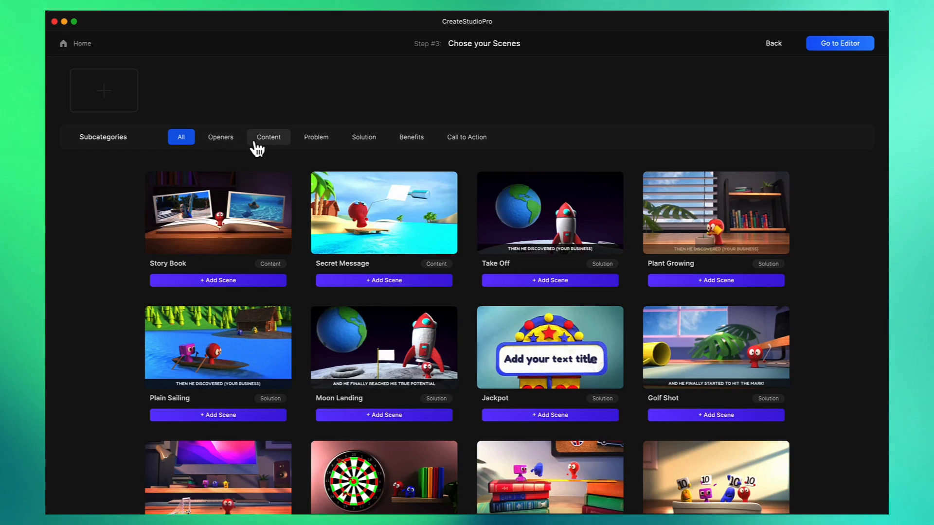
mouse_move(298, 154)
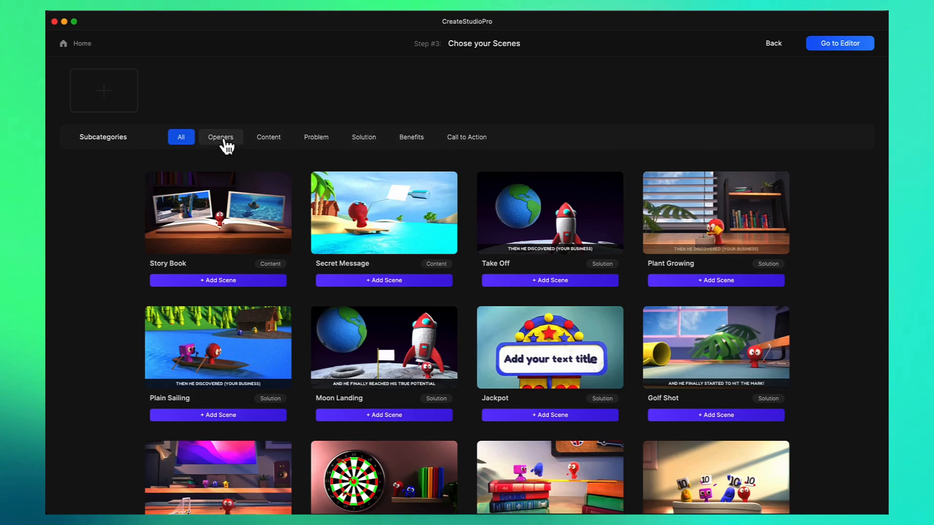
Step: Queue the Cinema opener, Whiteboard content and Football problem scenes, then show Solution scenes
left_click(220, 138)
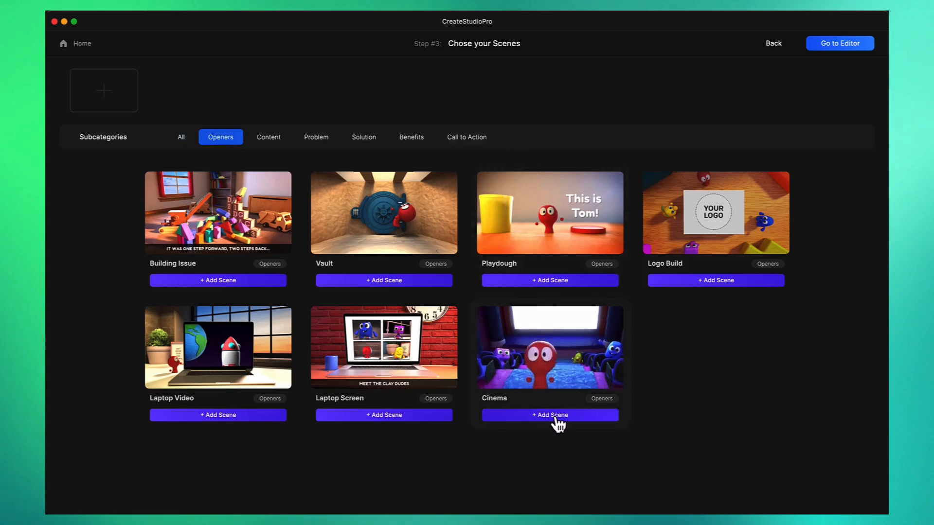
left_click(550, 416)
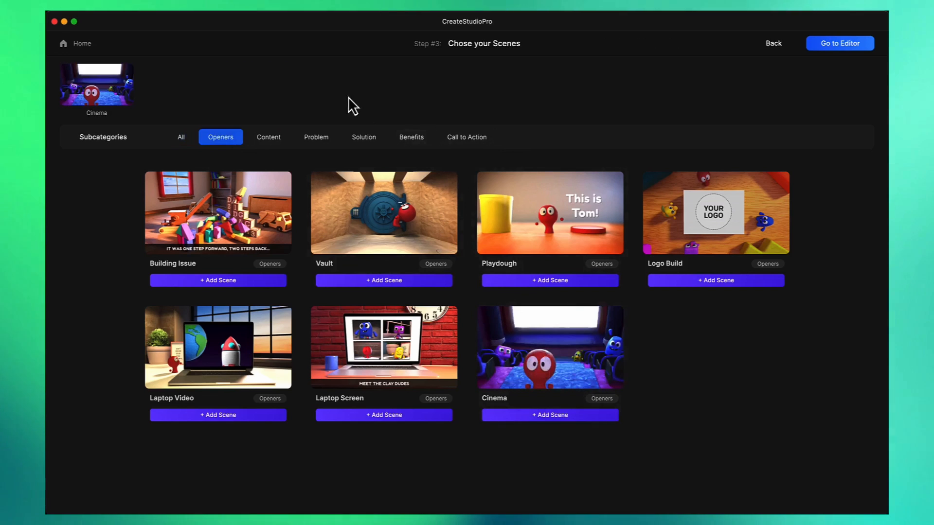
left_click(269, 136)
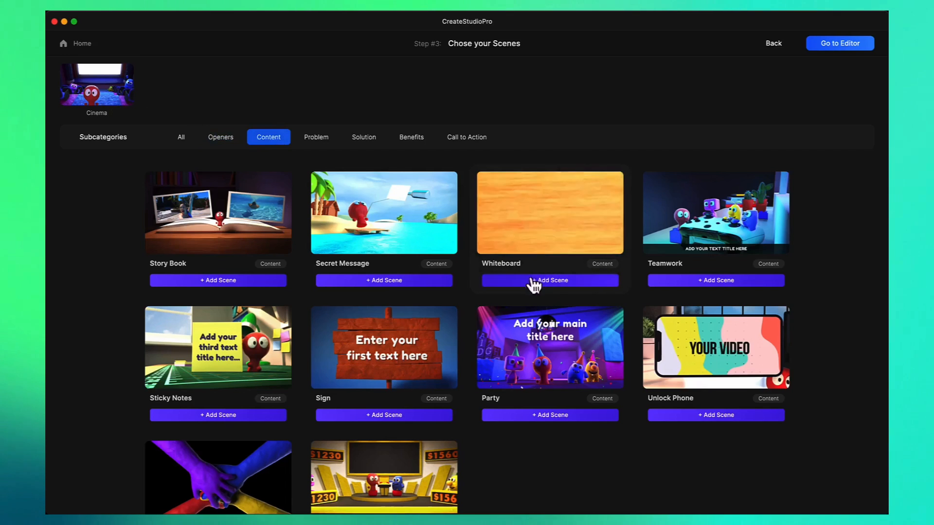
left_click(550, 280)
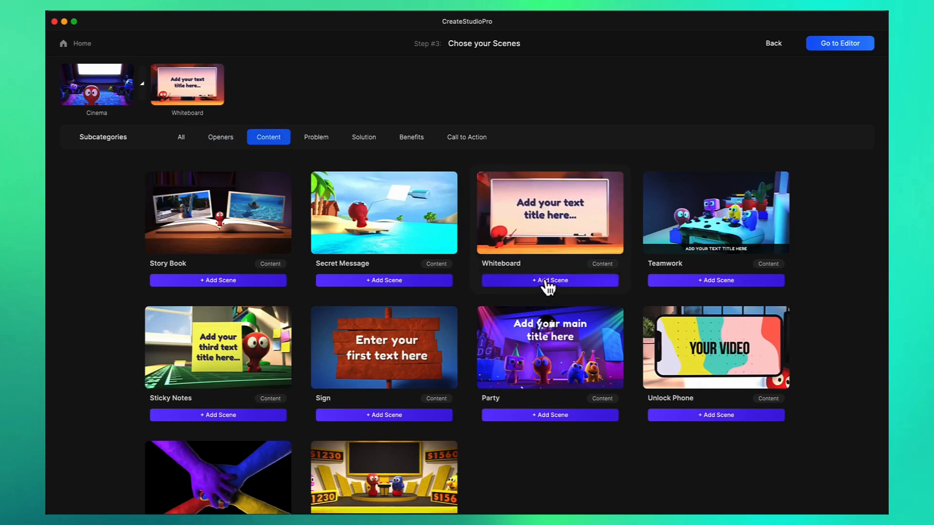
left_click(315, 138)
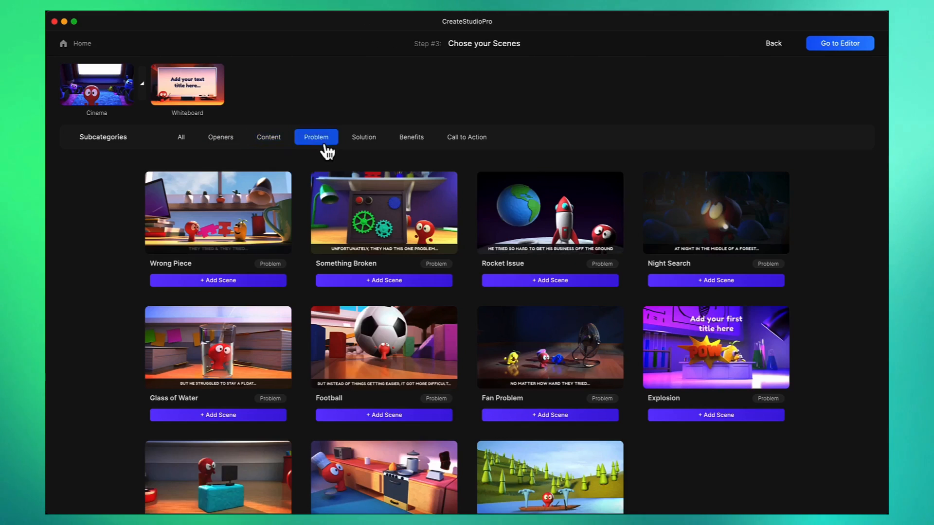
mouse_move(380, 188)
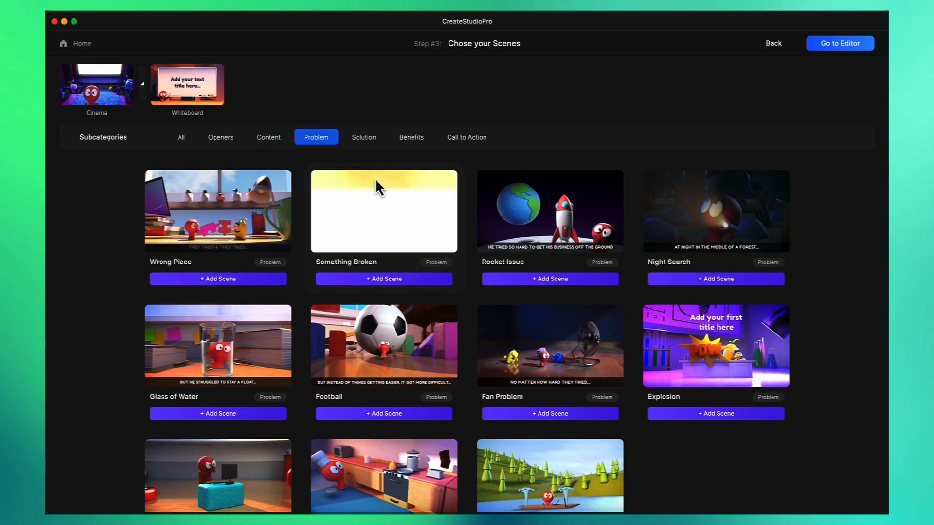
left_click(384, 412)
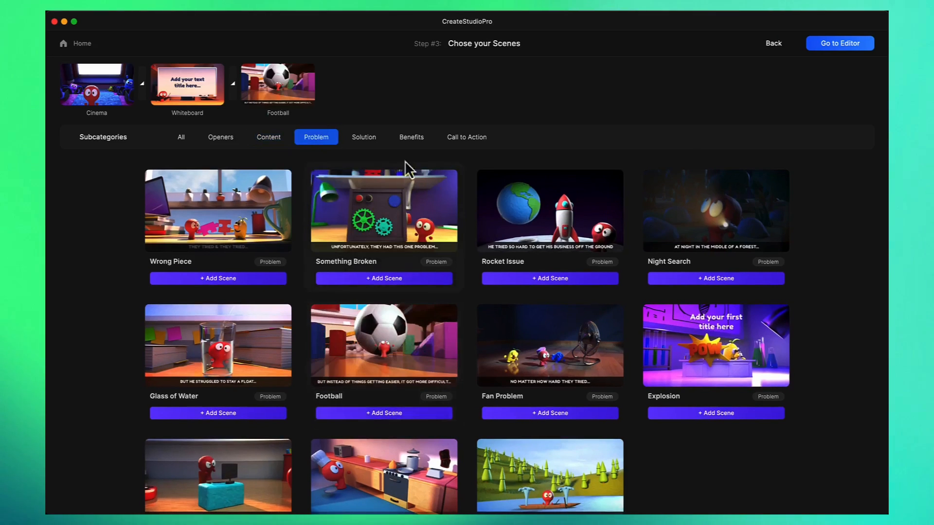
left_click(363, 137)
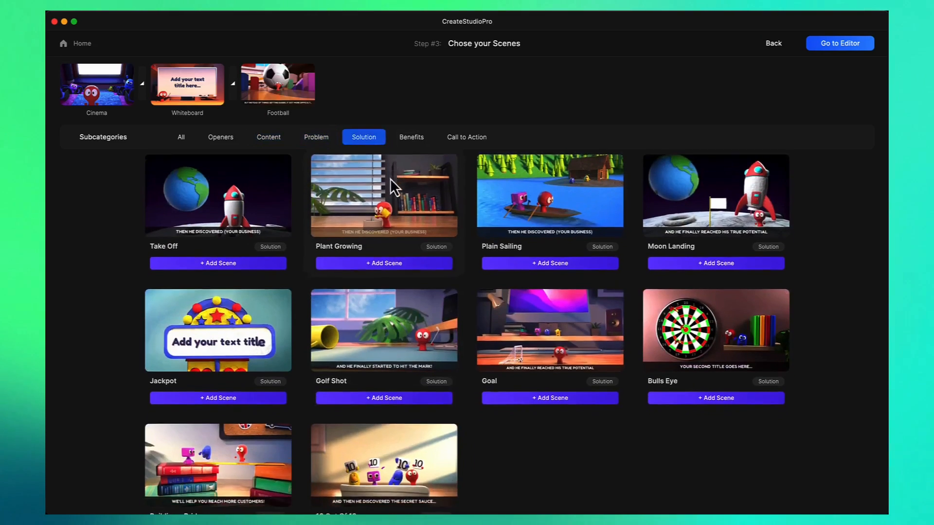
Step: Queue the Goal solution, Book benefits and Flip Boards call-to-action scenes
scroll("down", 3)
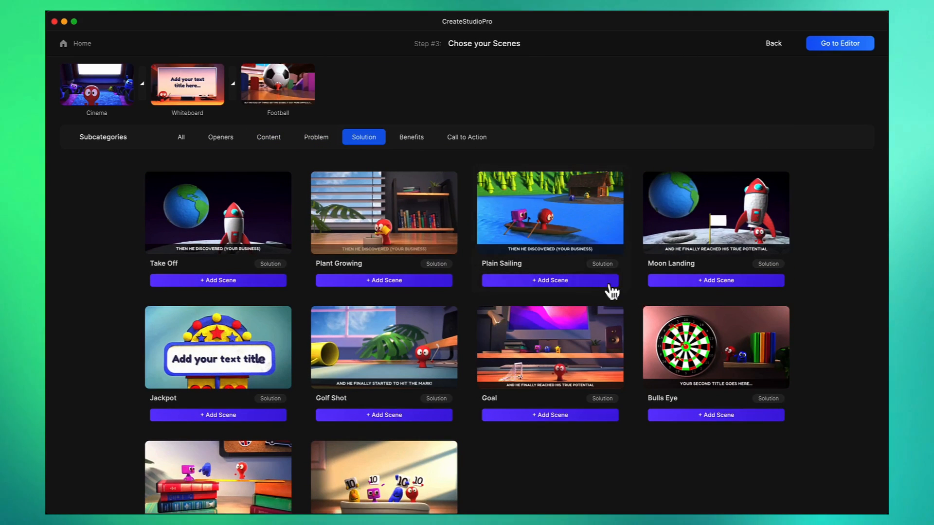
scroll("down", 3)
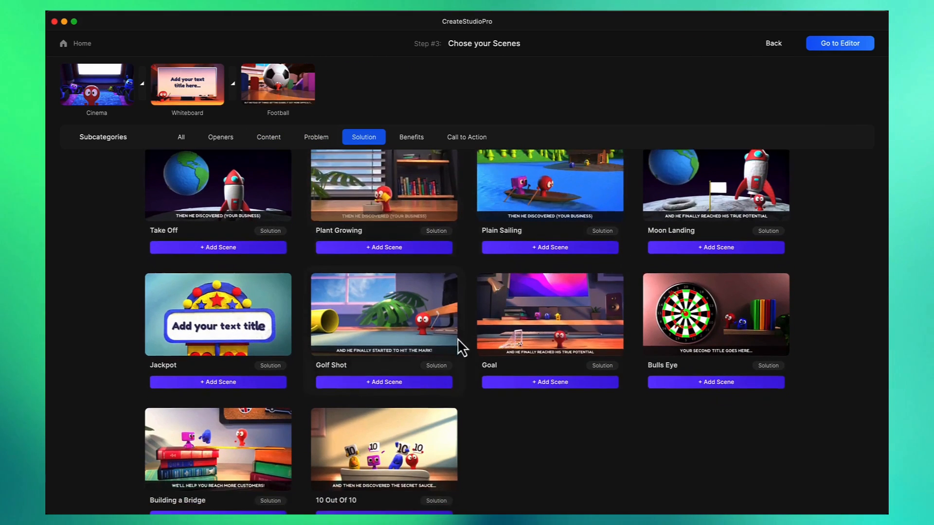
left_click(550, 381)
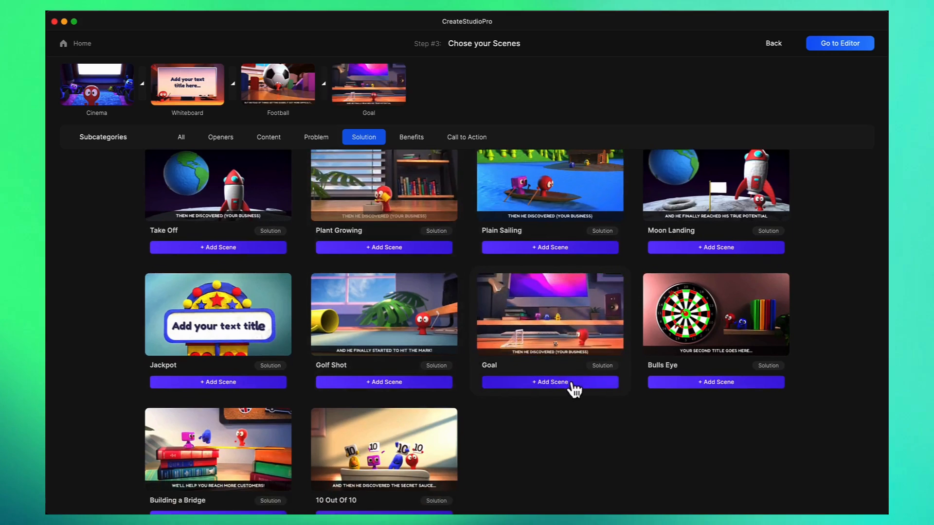
left_click(411, 136)
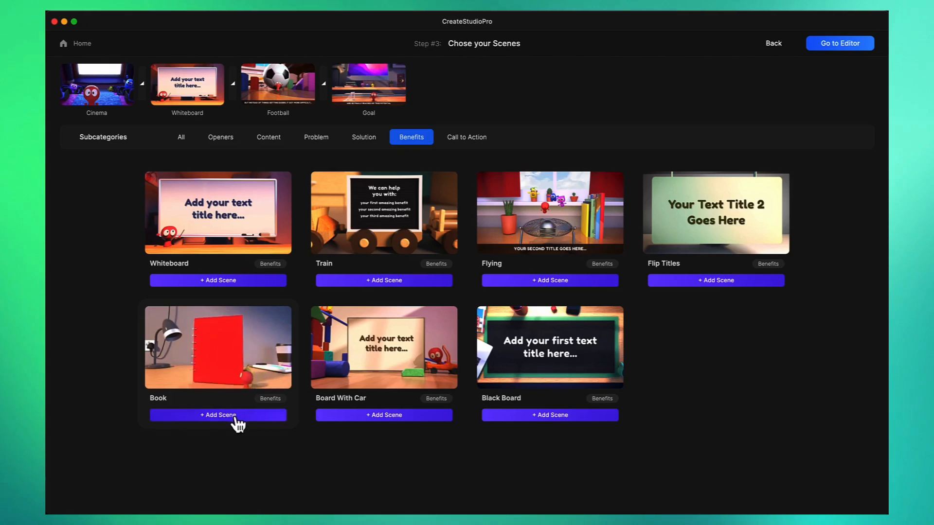
left_click(218, 415)
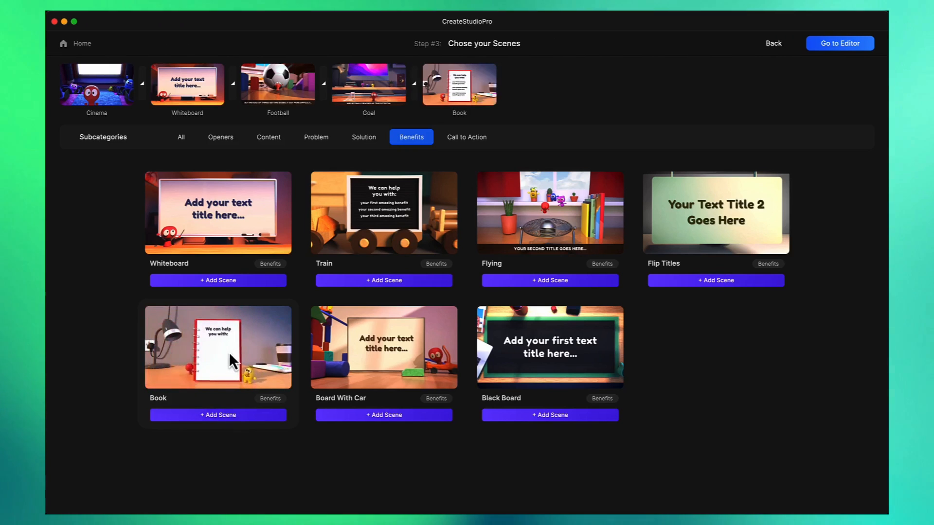
left_click(467, 137)
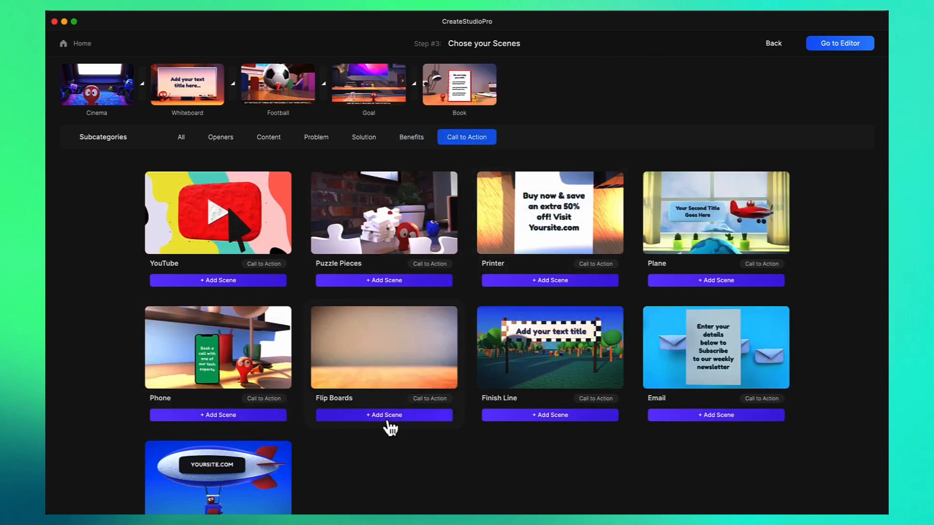
left_click(384, 414)
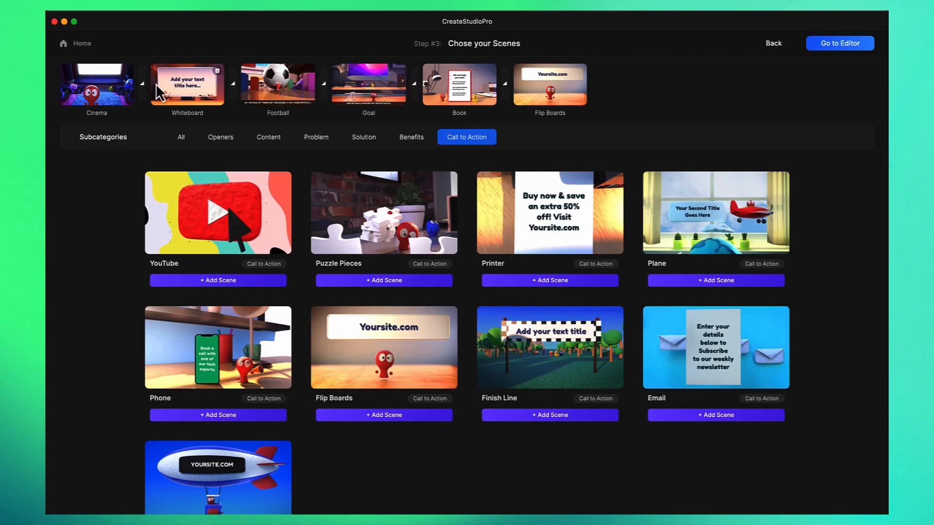
mouse_move(152, 98)
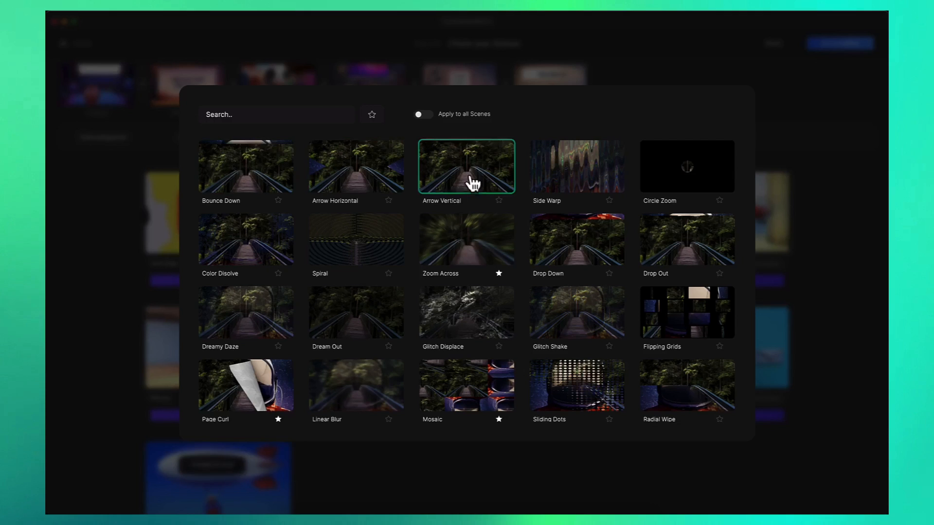
Step: Pick the Zoom Across transition and close the transition choices
left_click(576, 239)
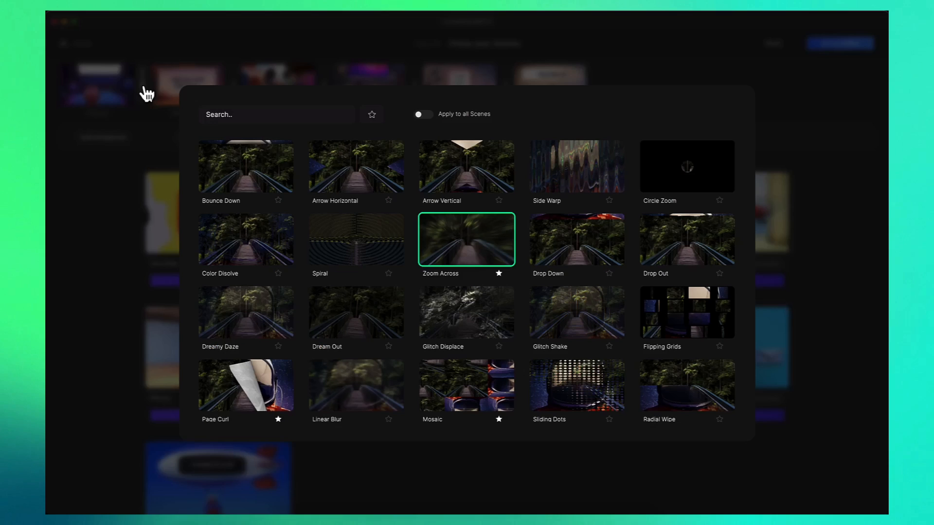
left_click(424, 115)
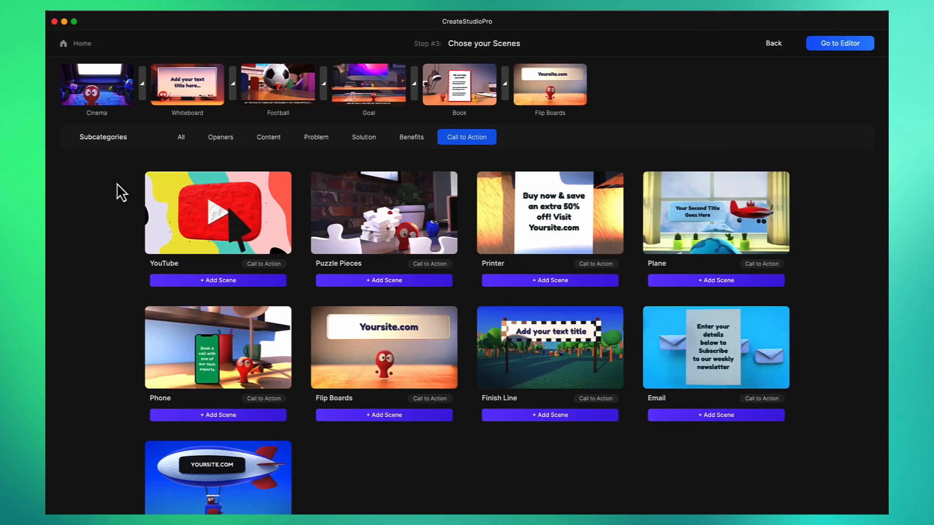
mouse_move(850, 102)
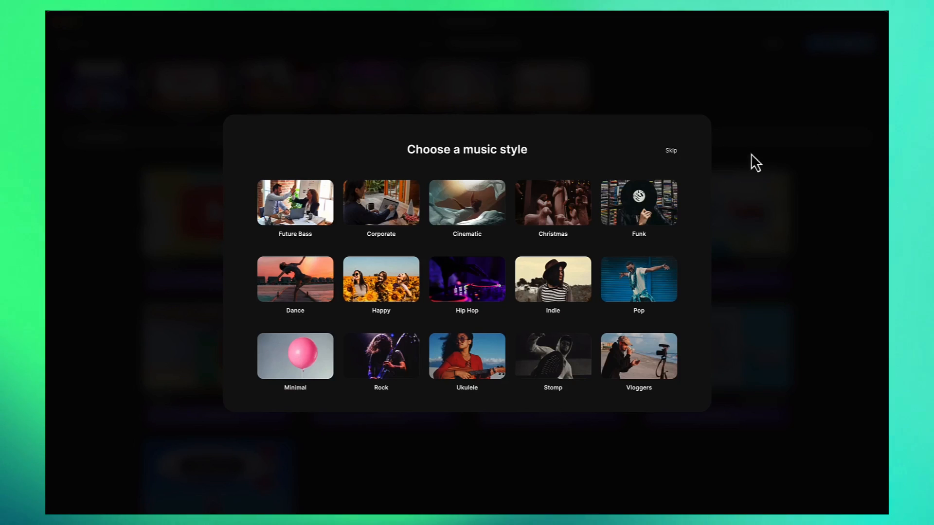
mouse_move(306, 222)
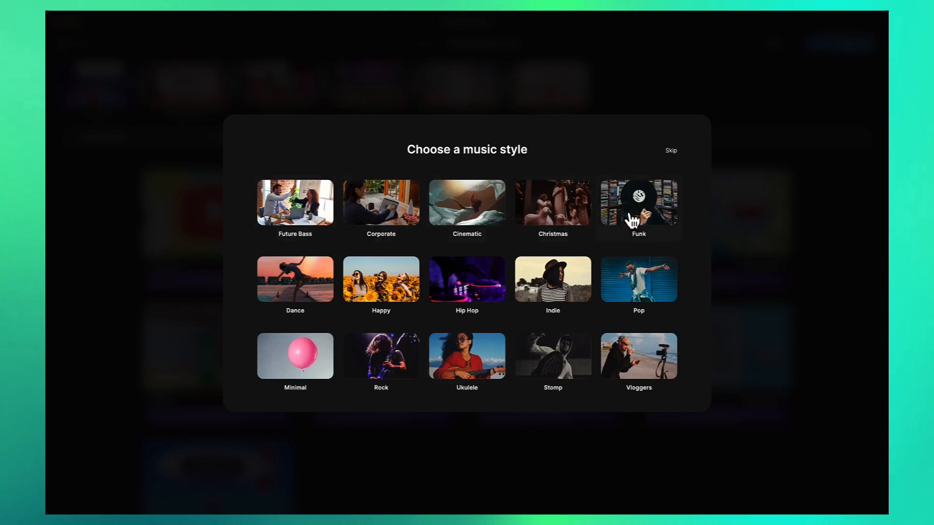
mouse_move(462, 375)
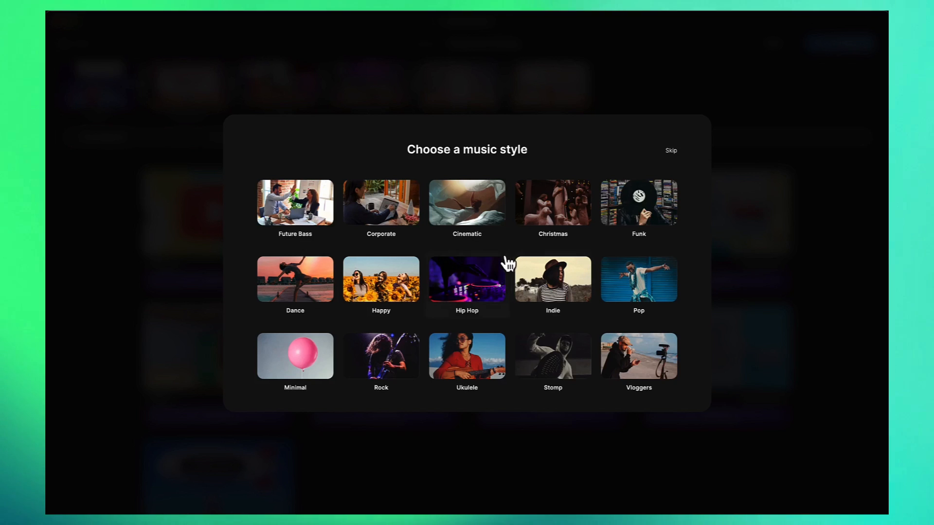
mouse_move(400, 295)
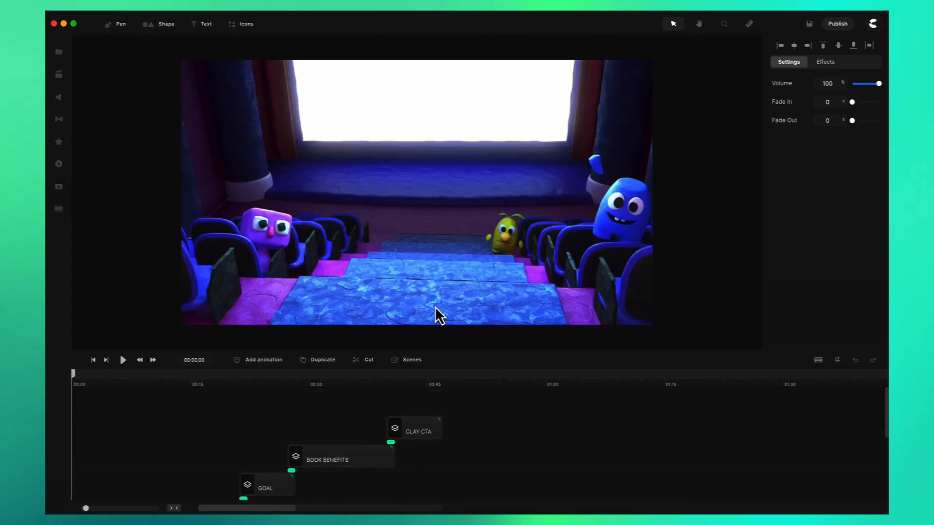
mouse_move(483, 400)
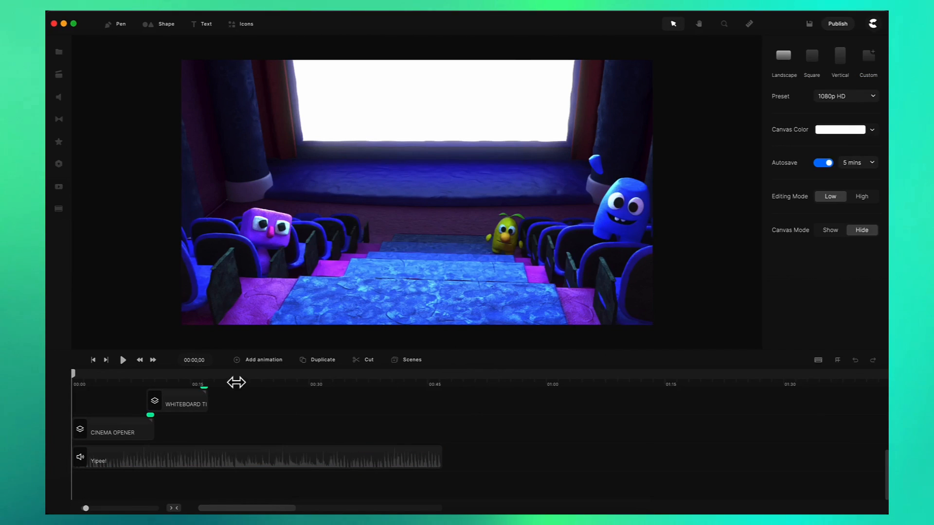
mouse_move(154, 381)
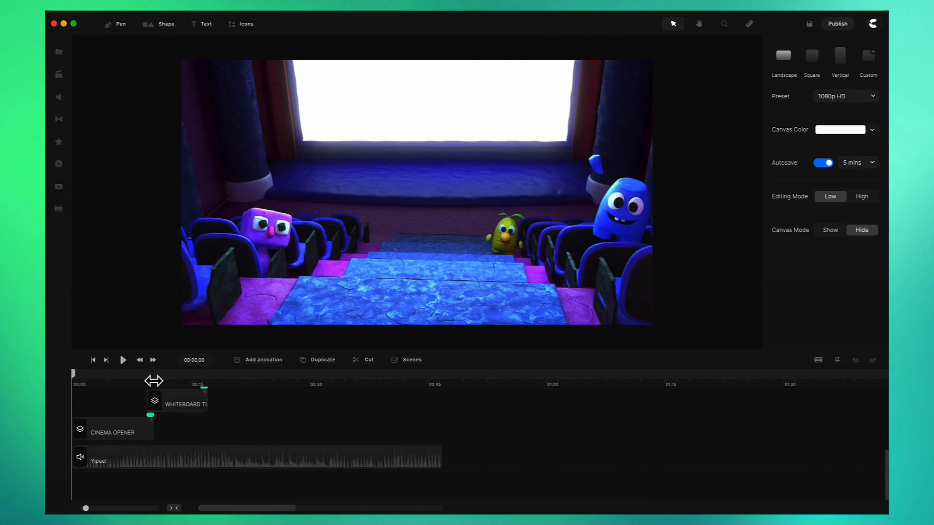
Step: Play the built video back from the Cinema opener using the Play button under the canvas
left_click(123, 360)
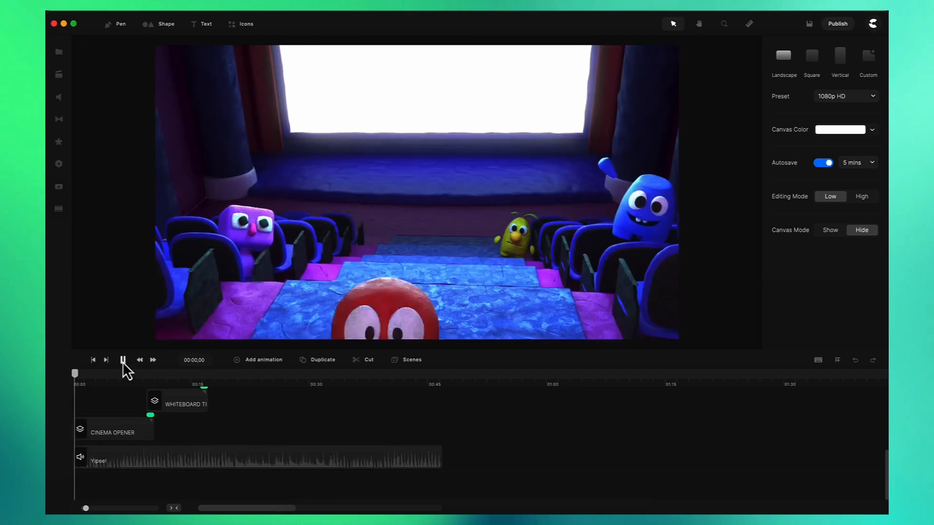
left_click(124, 360)
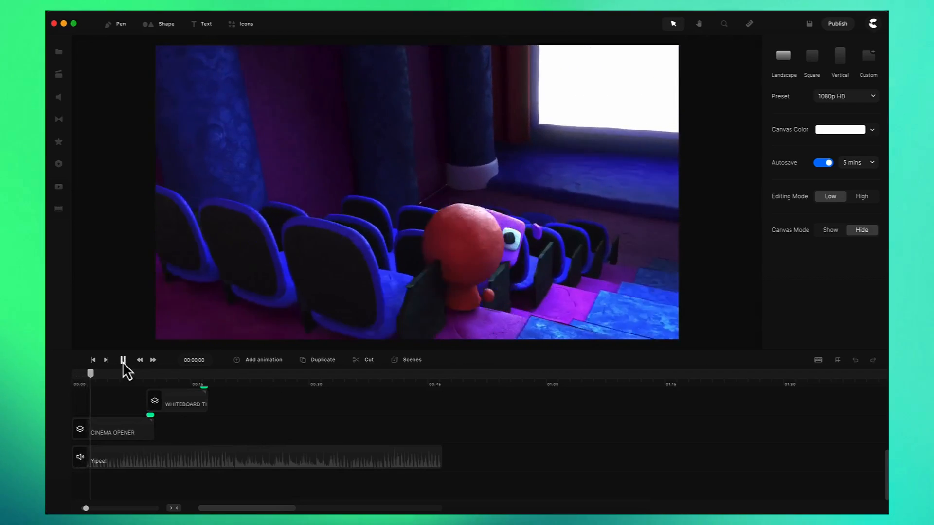
left_click(124, 360)
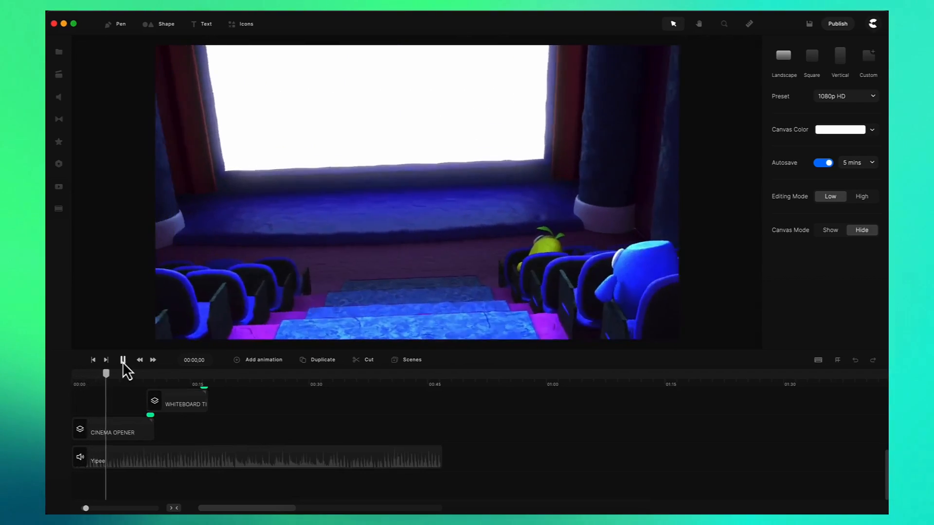
left_click(124, 360)
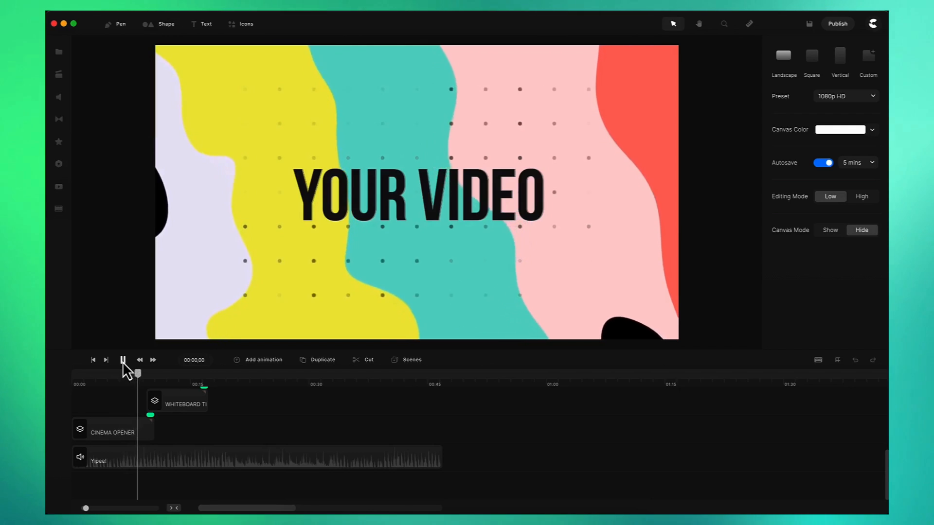
left_click(124, 360)
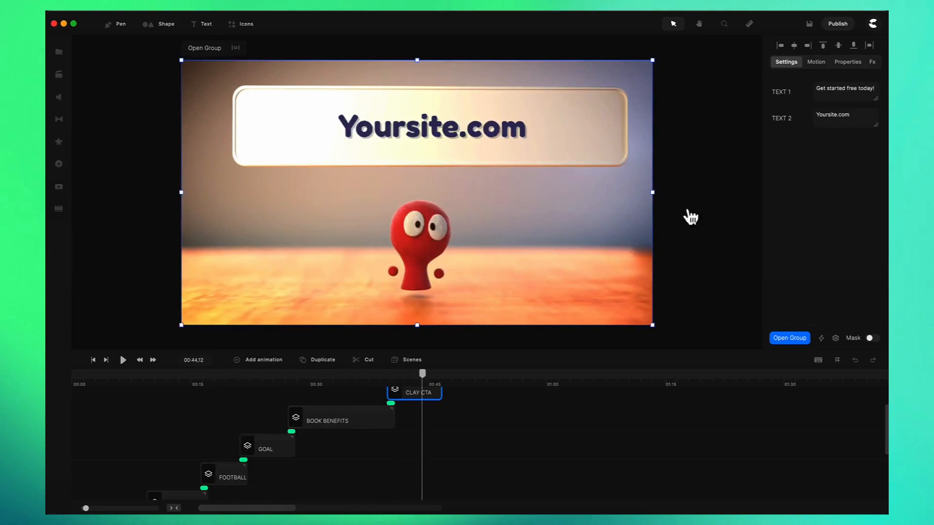
Step: Set the Clay CTA scene's TEXT 2 to CreateStudio.com and bring up the Scenes library
type("CreateStudio")
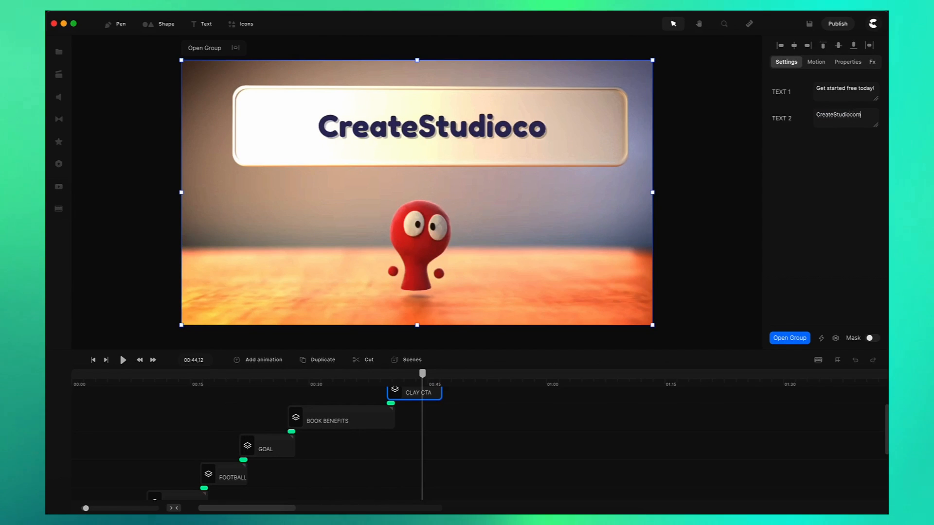
type("CreateStudio.c")
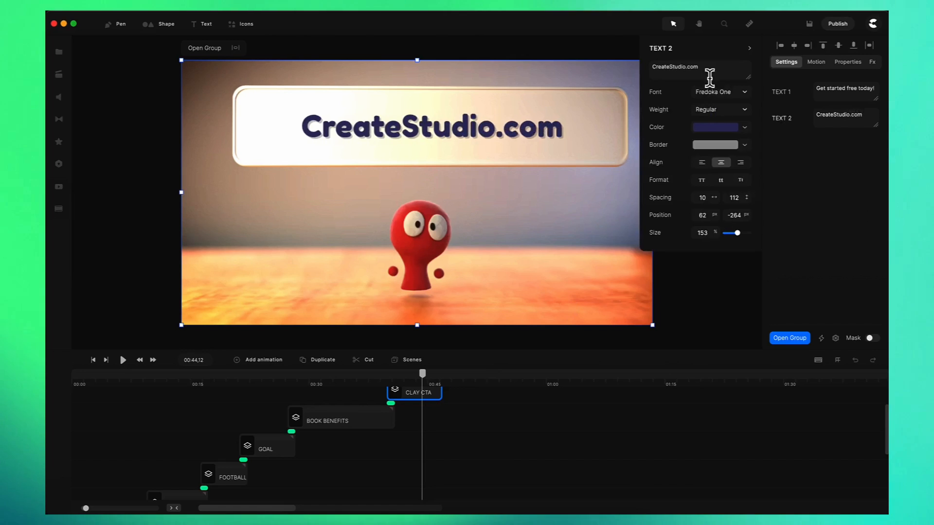
left_click(720, 91)
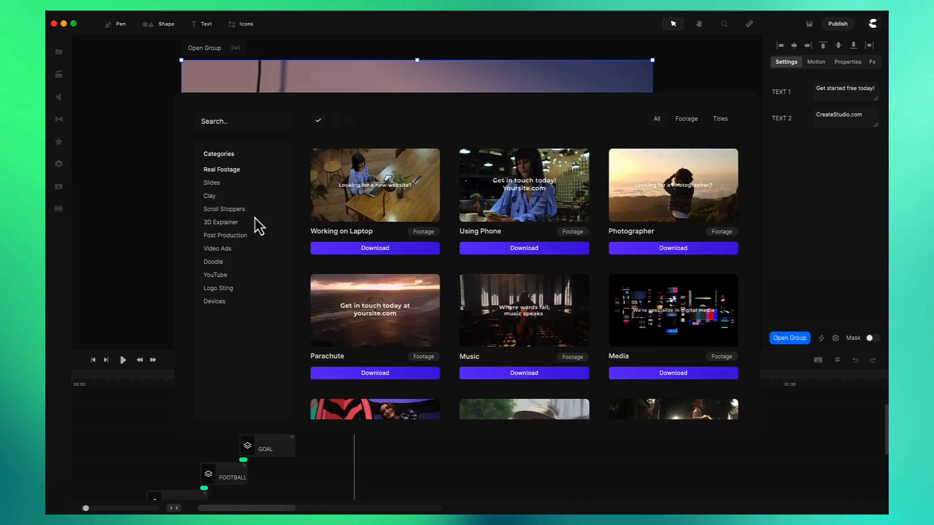
Step: Browse the Slides scene templates and scroll through their theme list
left_click(212, 183)
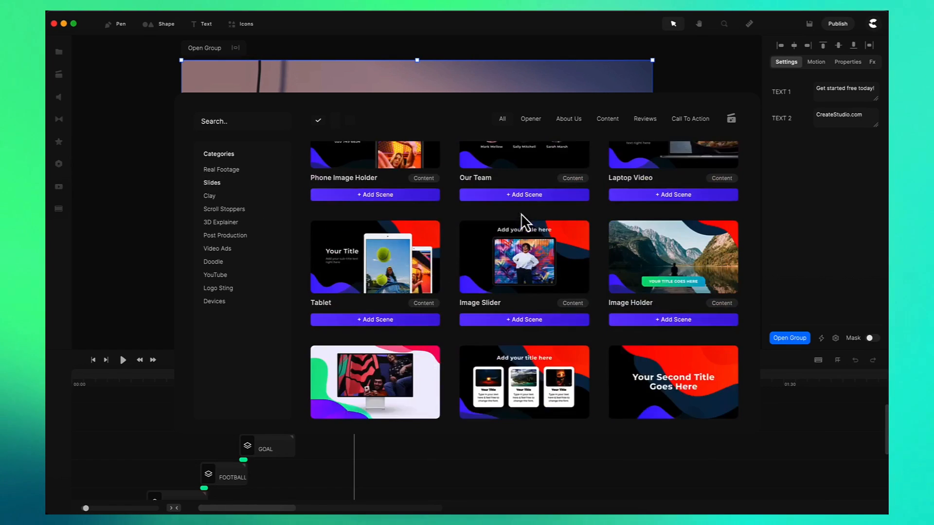
scroll("down", 3)
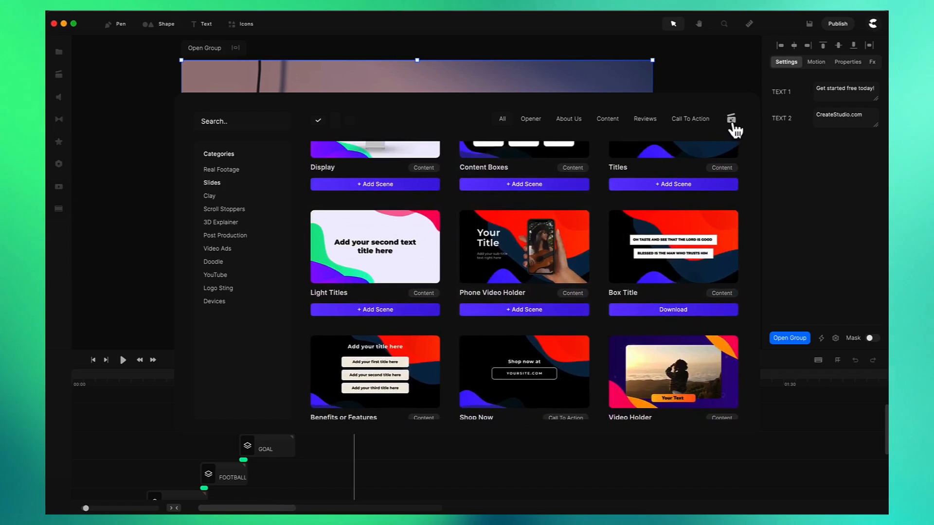
left_click(731, 118)
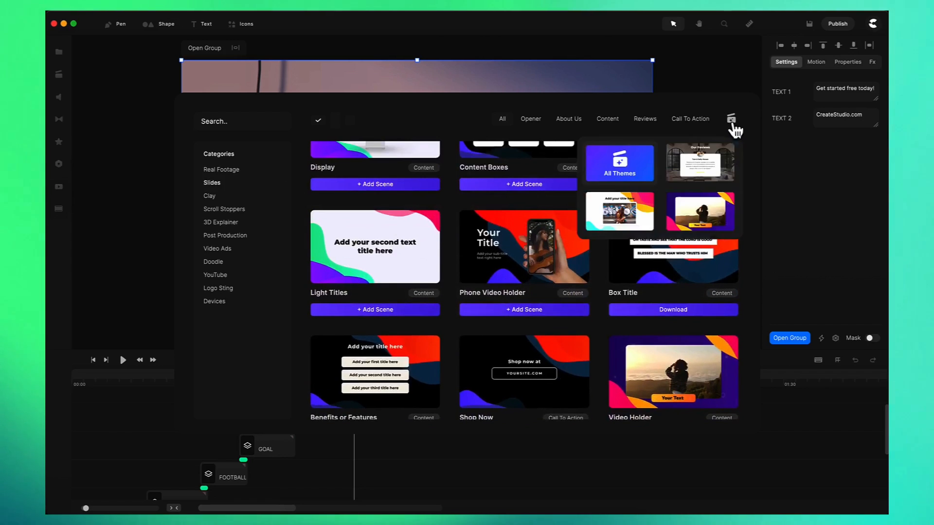
mouse_move(712, 168)
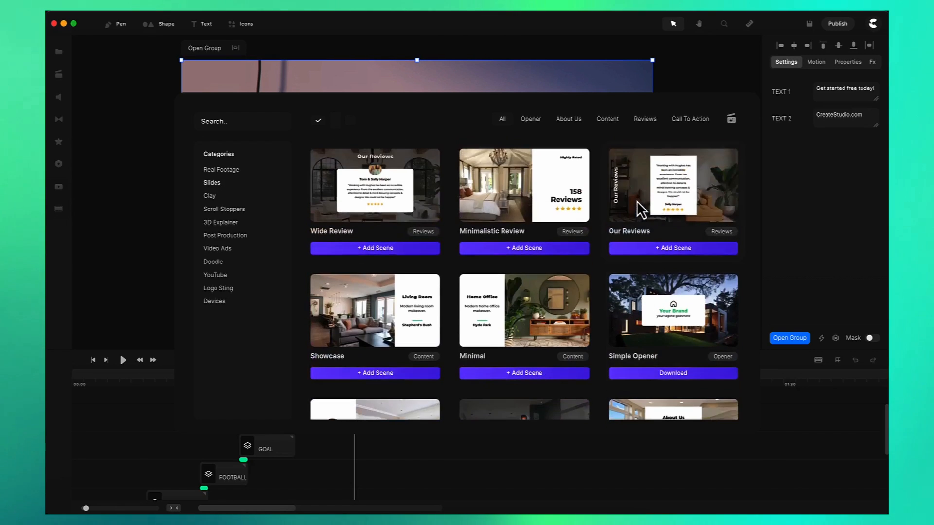
scroll("down", 3)
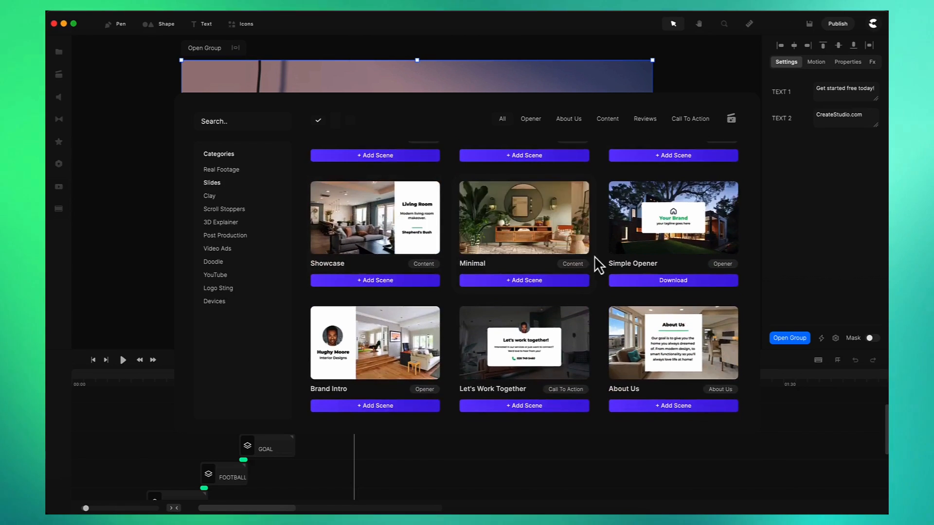
scroll("down", 3)
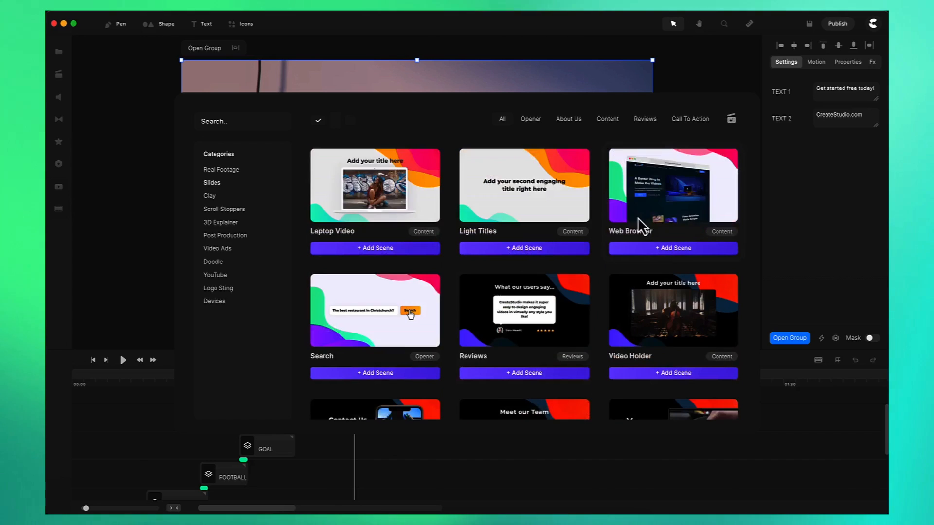
scroll("down", 3)
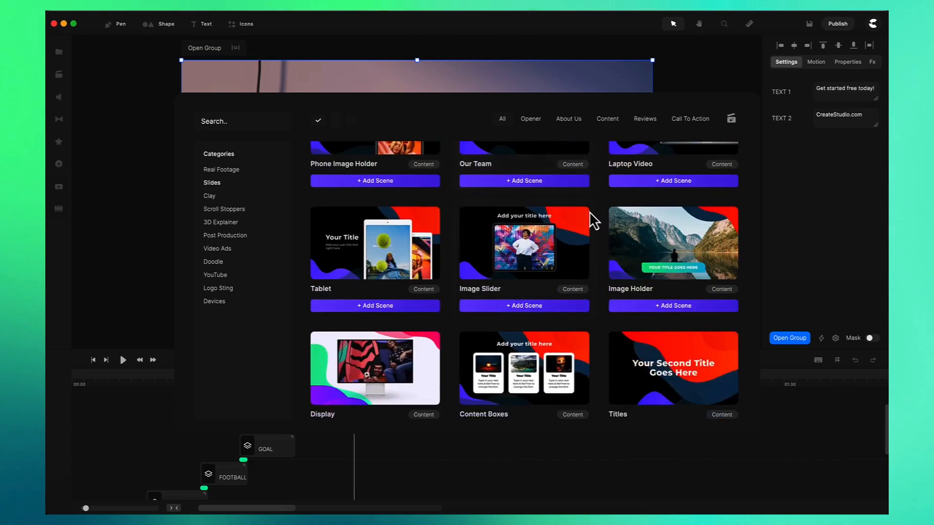
scroll("down", 3)
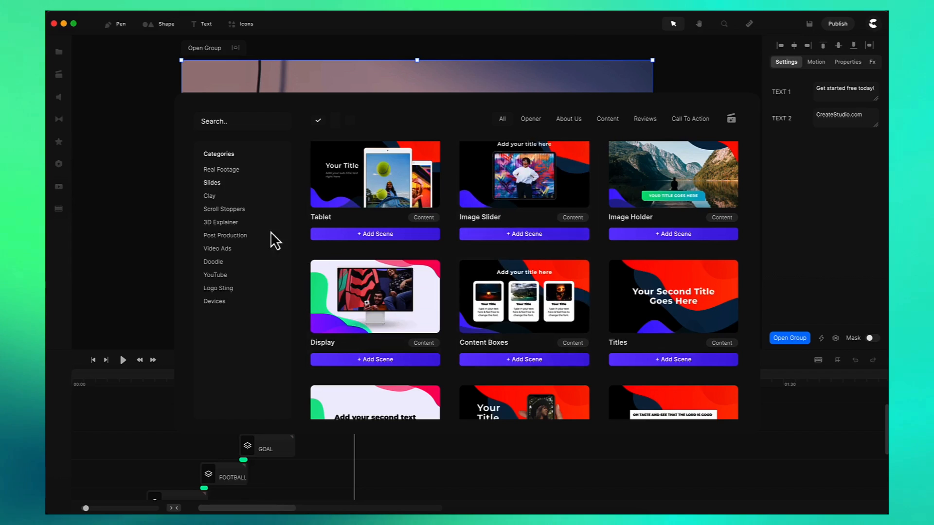
Step: Add the Sticky Notes scene from the Clay content templates to the project
left_click(210, 196)
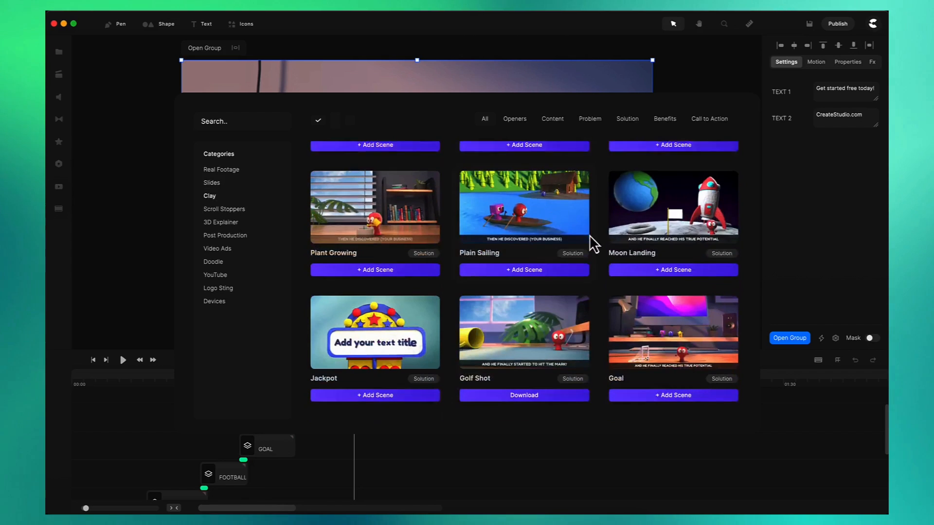
scroll("down", 3)
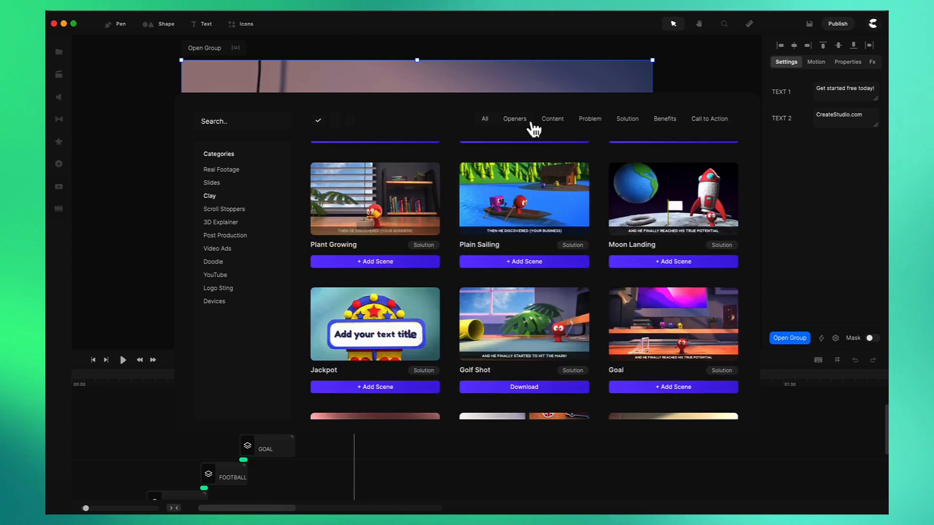
left_click(553, 118)
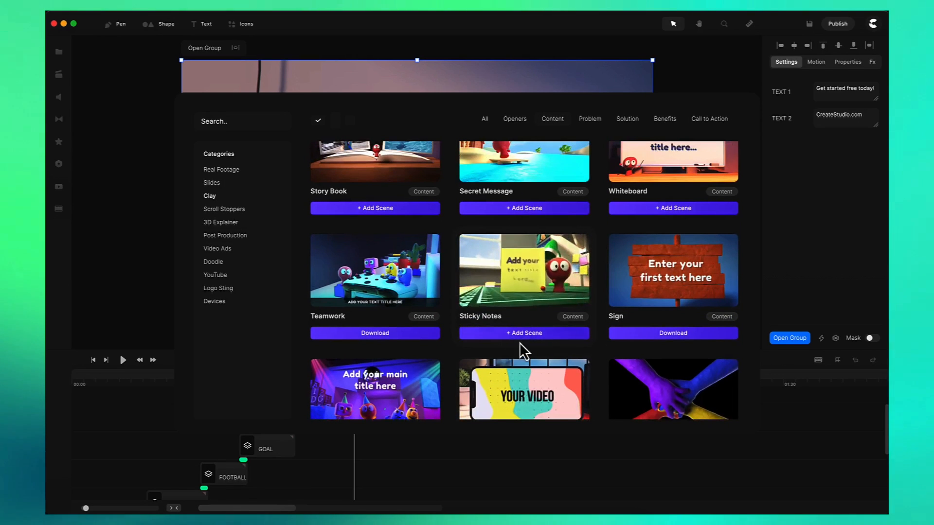
left_click(524, 332)
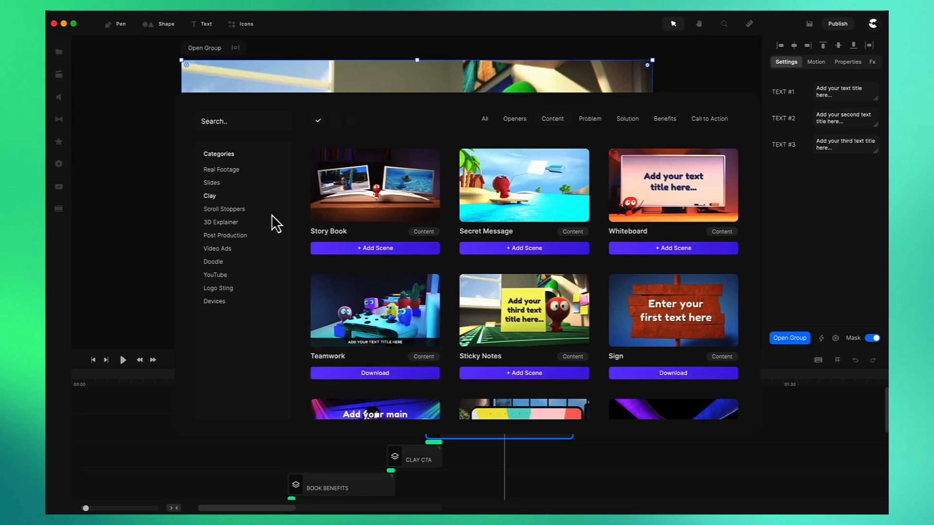
Step: Add the 3D Vortex logo sting after Sticky Notes and scrub to where the logo appears
left_click(218, 288)
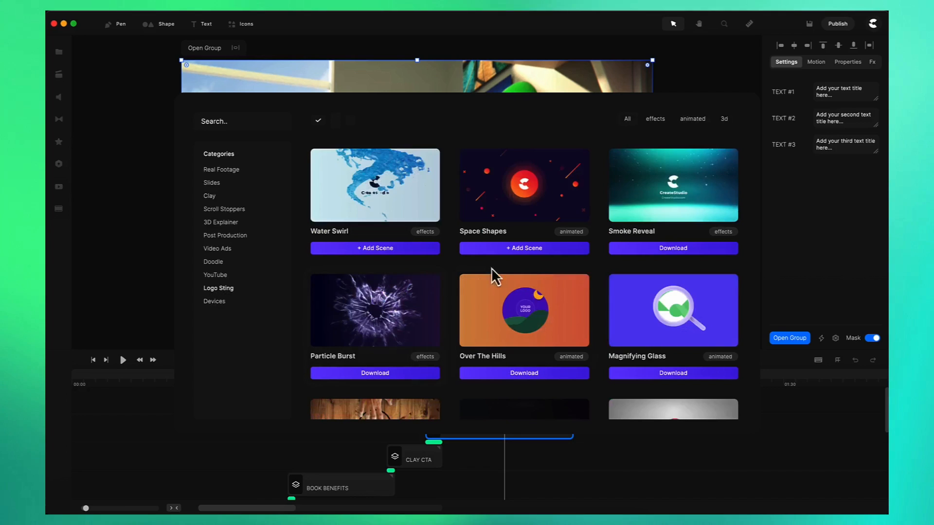
scroll("down", 3)
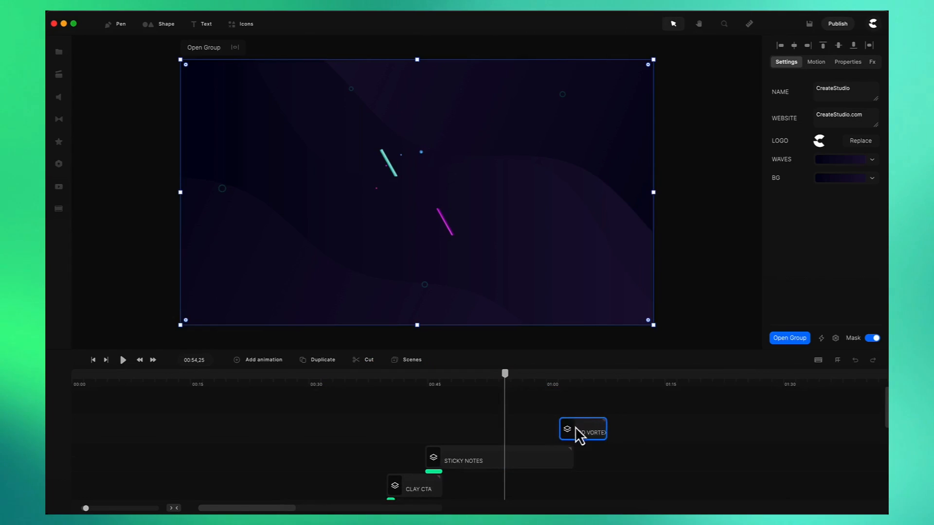
left_click_drag(505, 373, 572, 374)
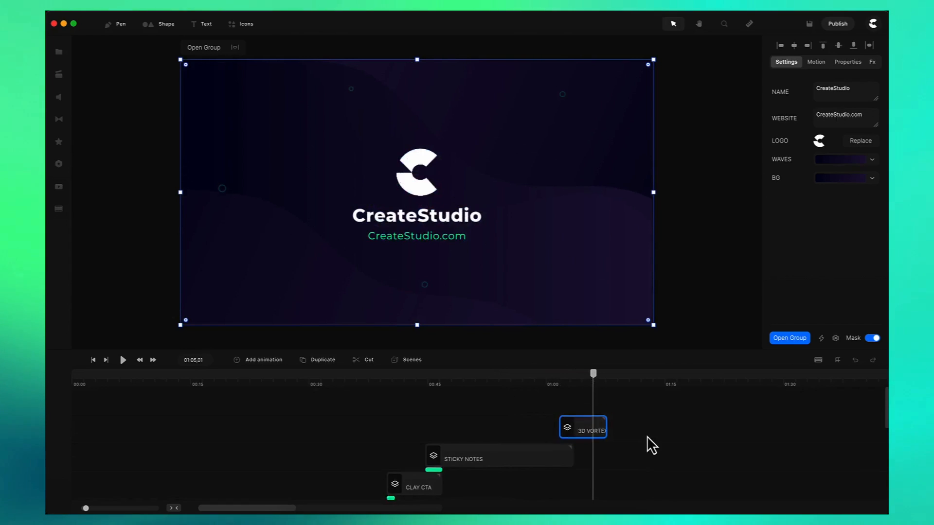
left_click(874, 24)
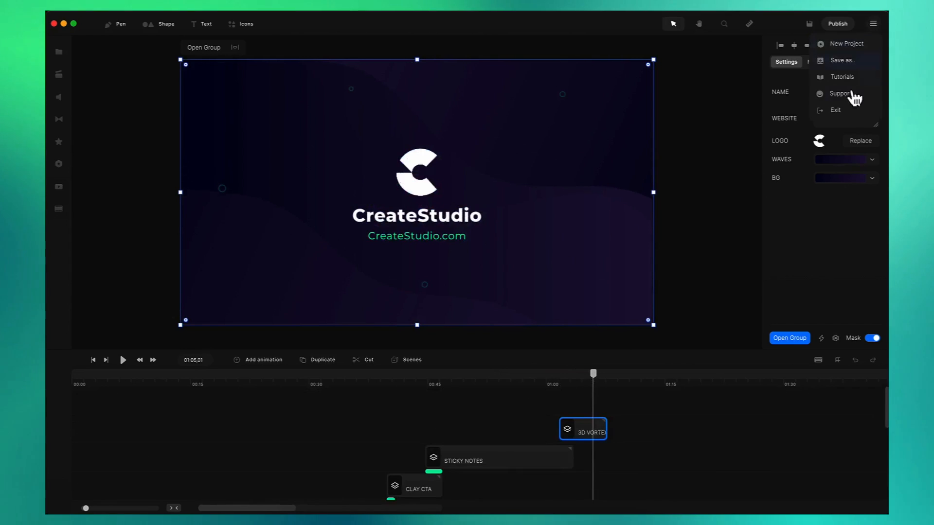
Step: Leave the editor, start a new project and choose Video Builder to reach the video-style choices
left_click(834, 109)
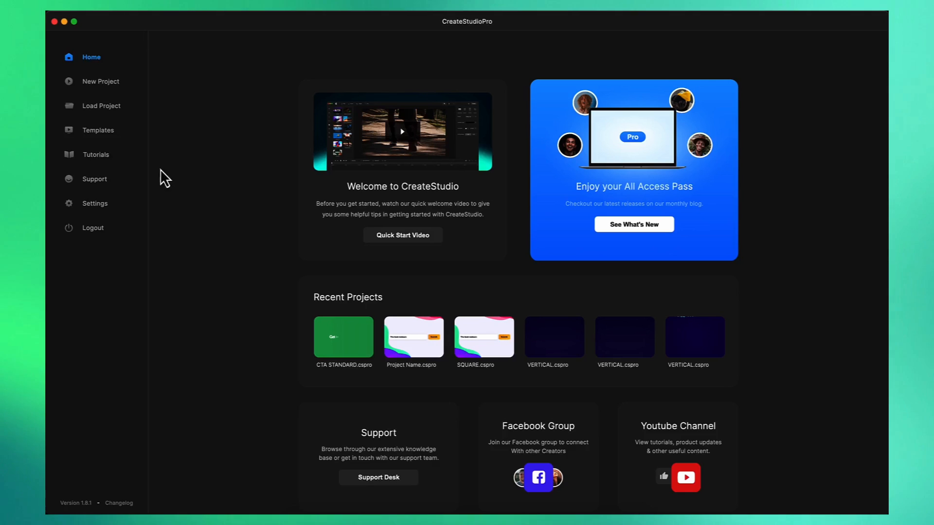
left_click(100, 82)
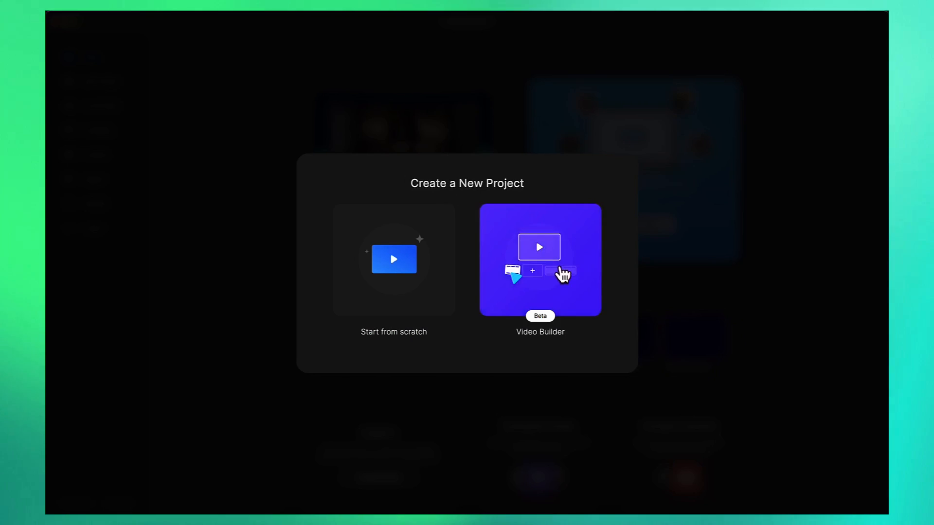
left_click(540, 261)
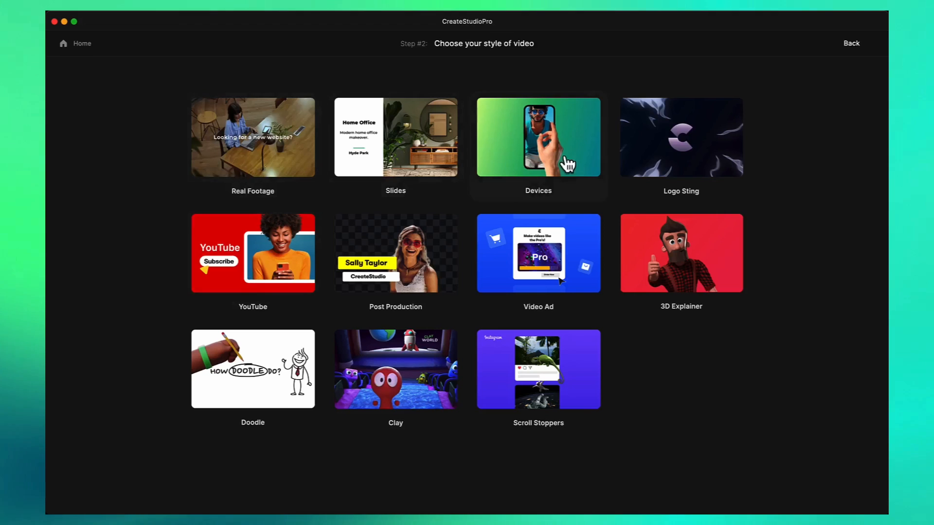
mouse_move(375, 318)
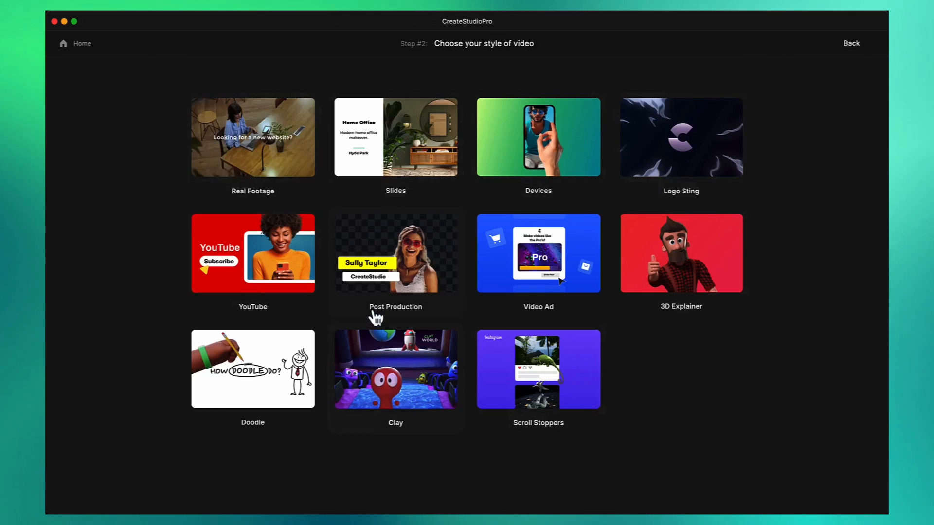
Step: Pick a video style for the new project and browse the scene Themes list
left_click(395, 254)
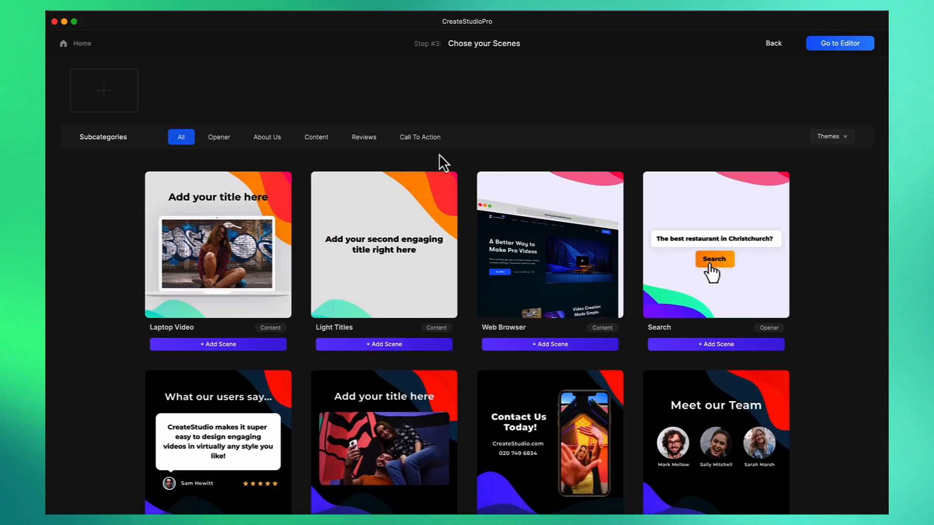
mouse_move(842, 146)
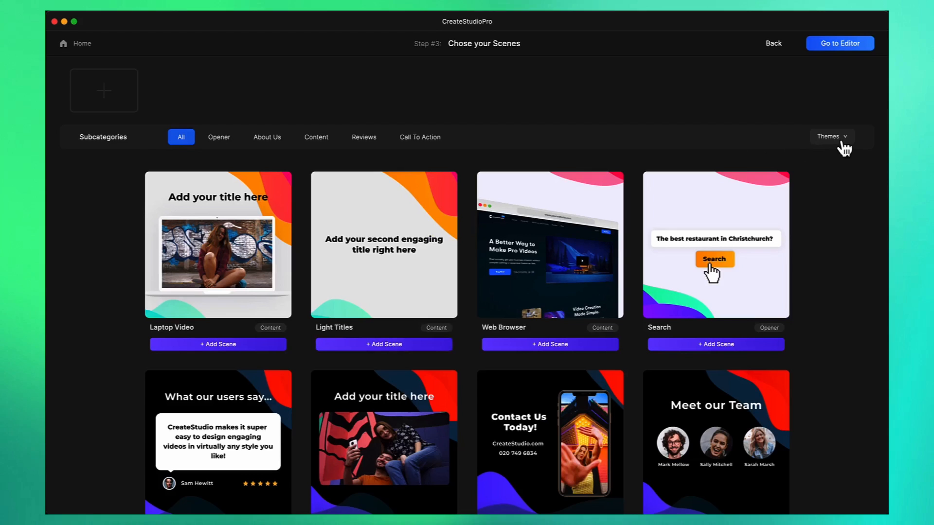
left_click(831, 137)
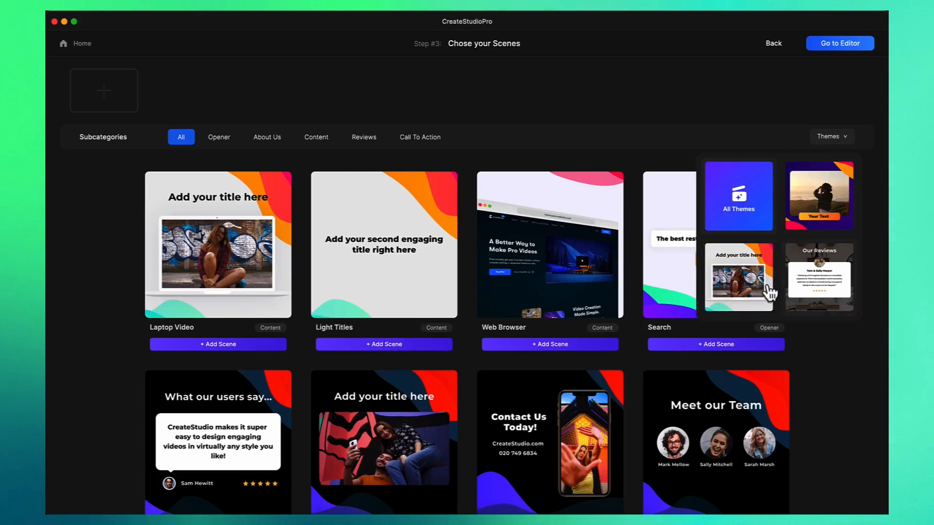
scroll("down", 3)
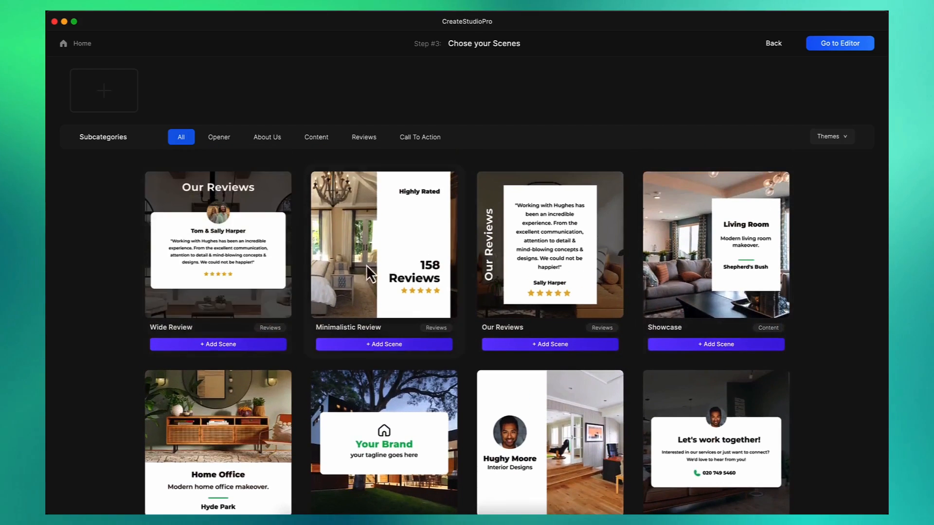
Step: Filter scene templates by Opener, Content and Call To Action, then return to All Themes
left_click(219, 136)
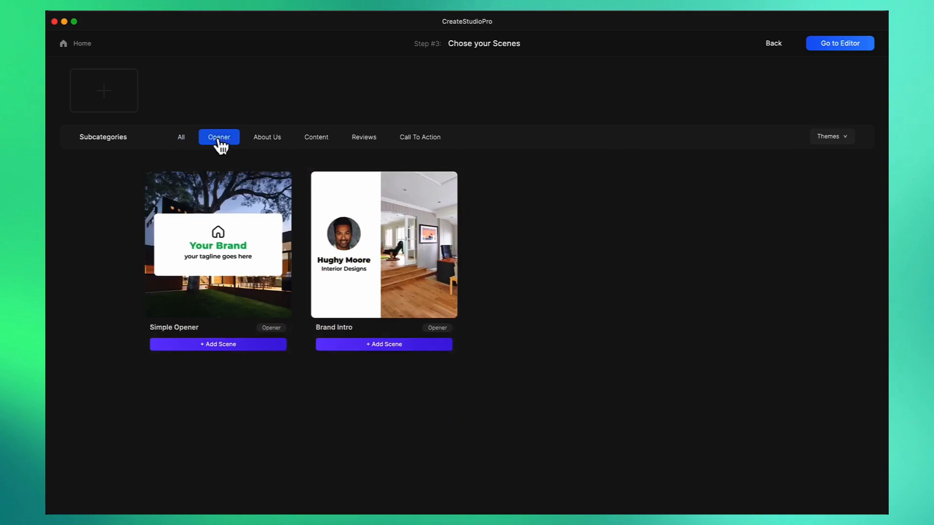
left_click(316, 137)
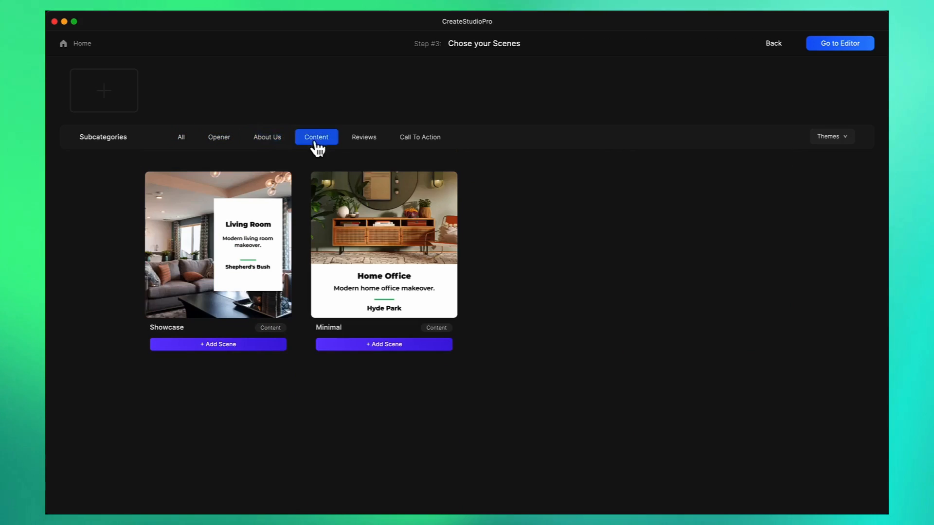
mouse_move(369, 141)
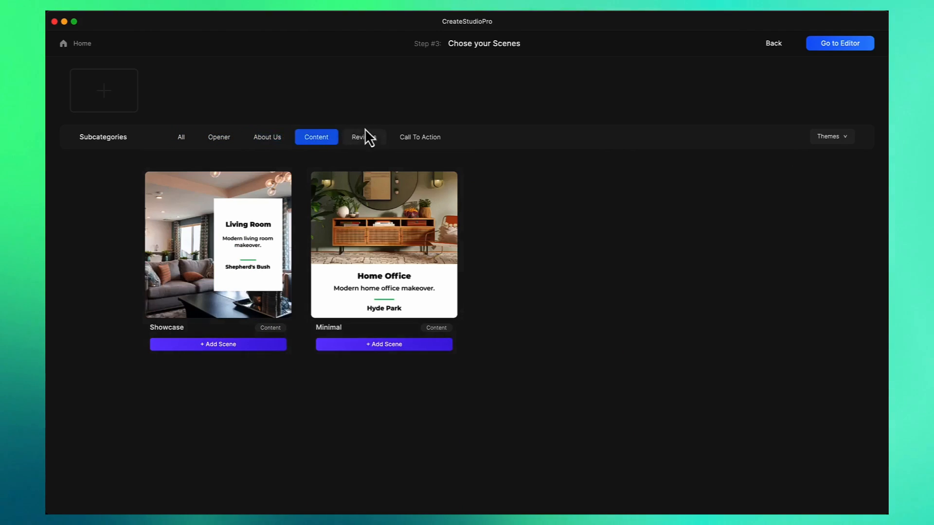
left_click(420, 137)
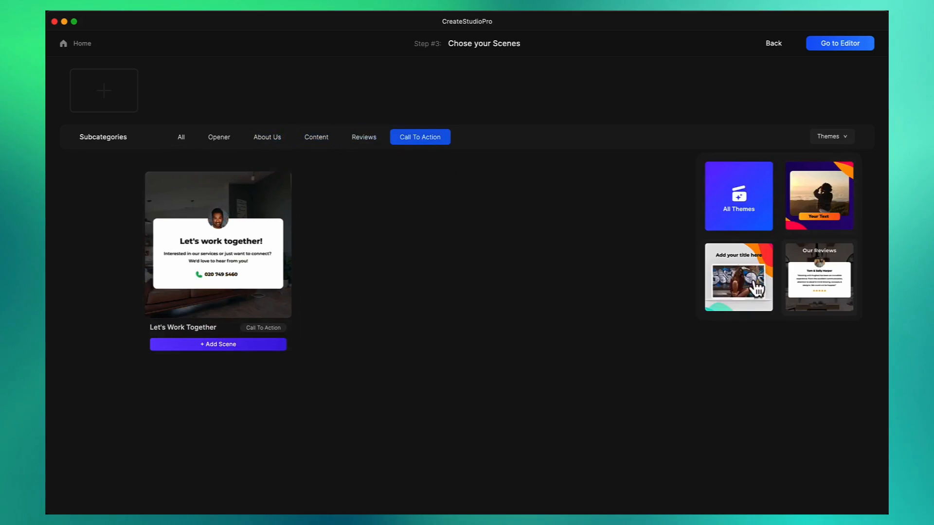
left_click(181, 136)
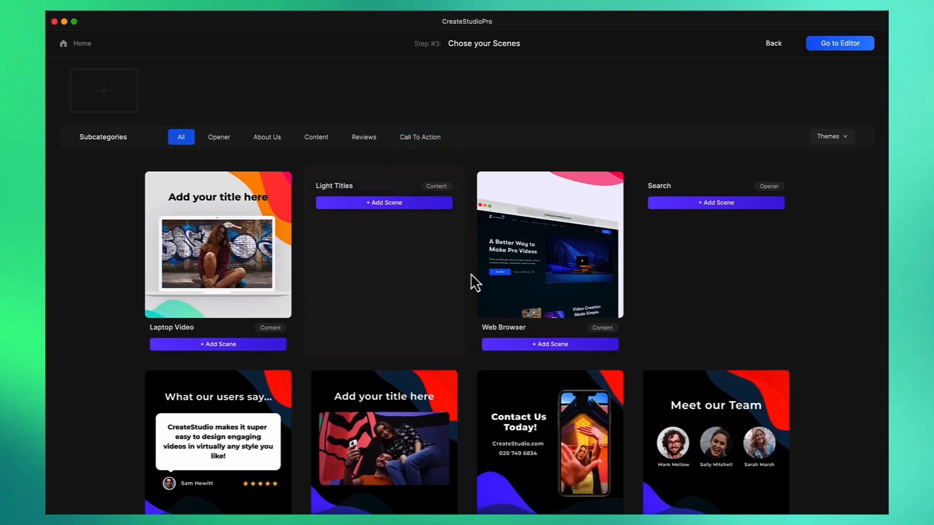
scroll("down", 3)
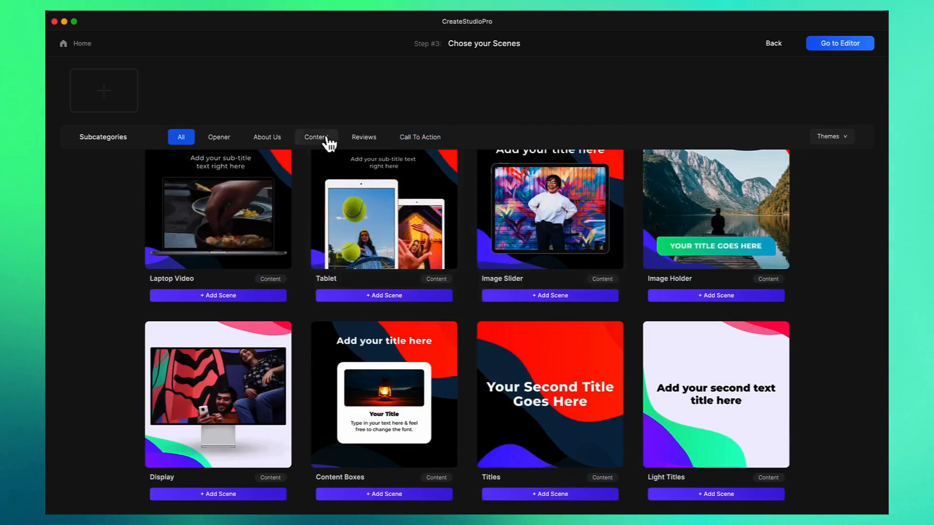
Step: Queue the Search, Titles, Reviews and Shop Now scenes from the content, opener and call-to-action tabs
left_click(316, 137)
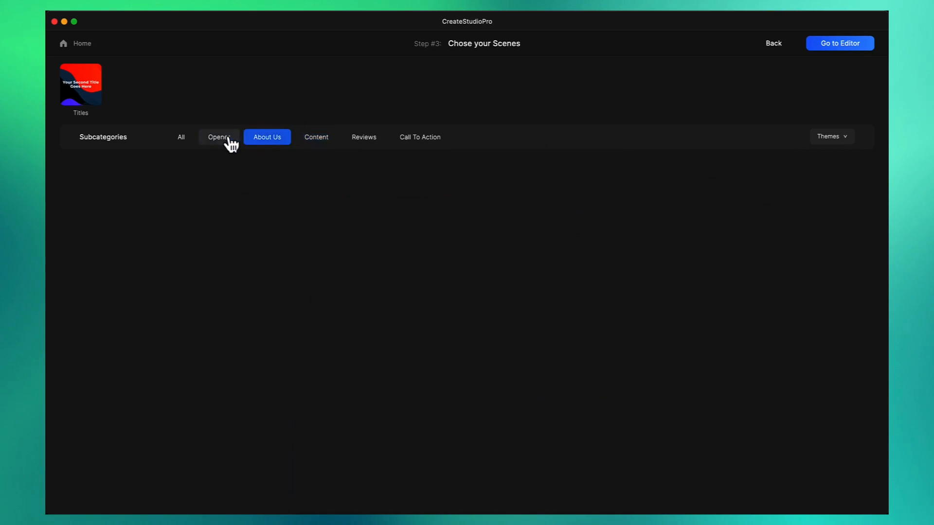
left_click(218, 136)
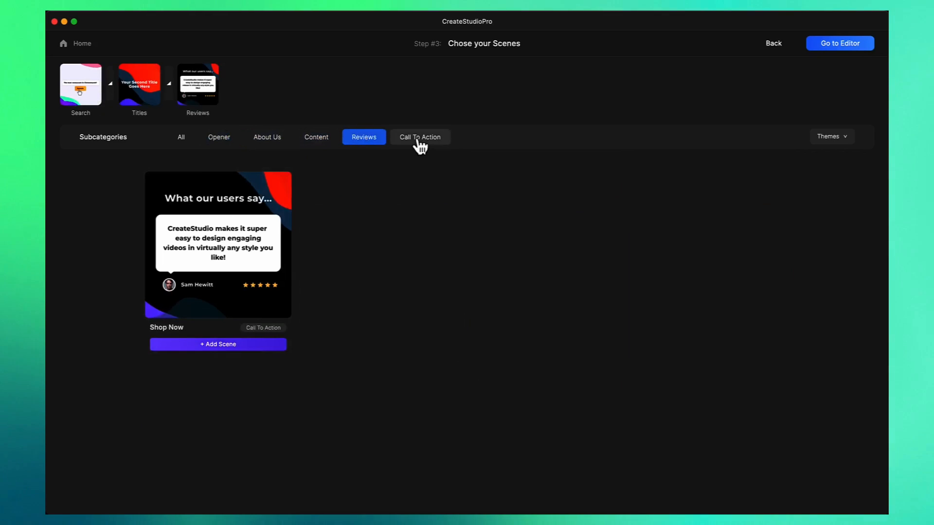
left_click(420, 136)
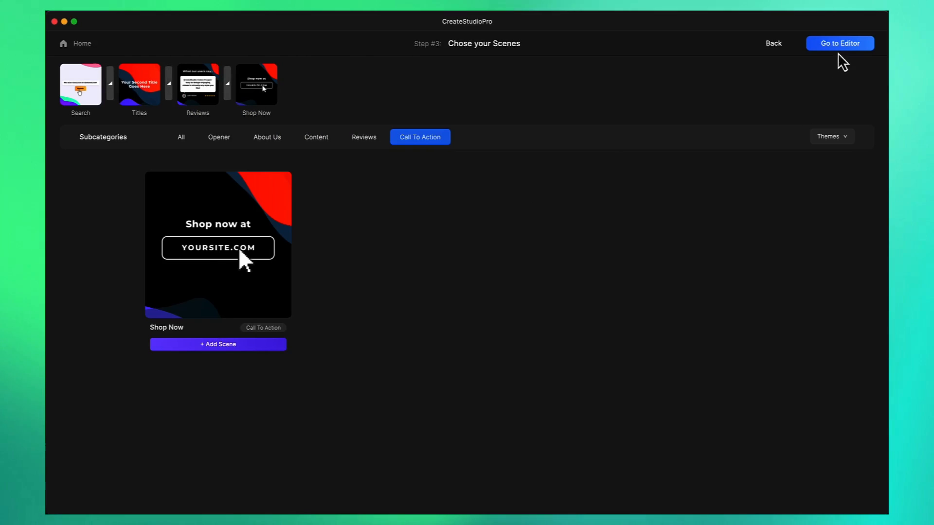
Step: Go to the editor with Future Bass chosen as the music style
left_click(839, 42)
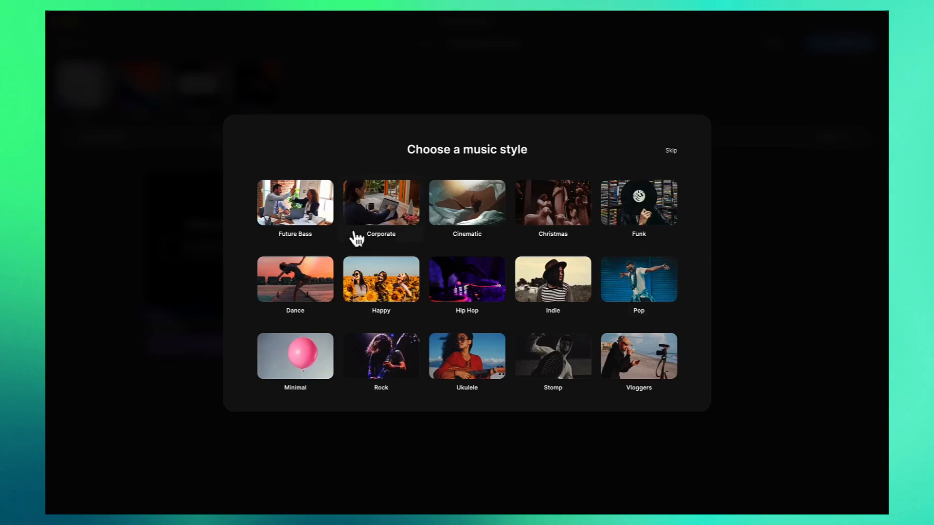
mouse_move(297, 218)
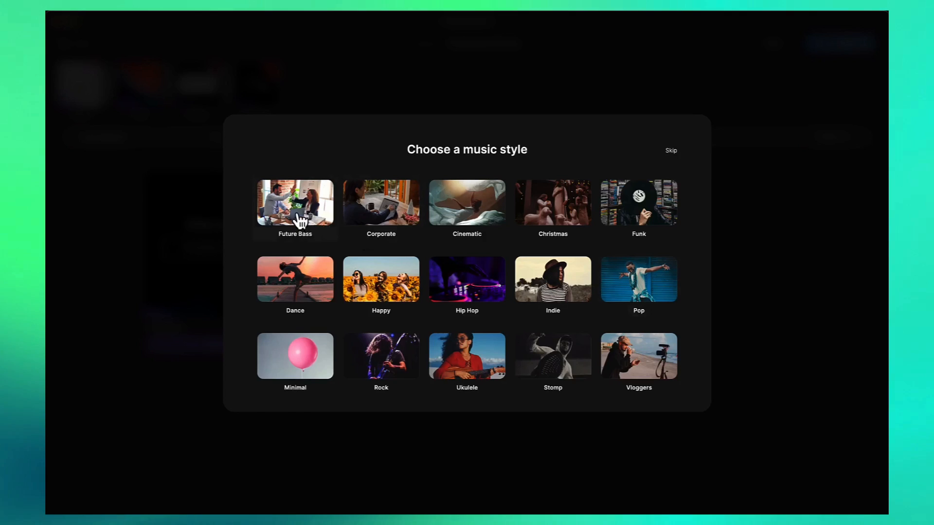
left_click(295, 203)
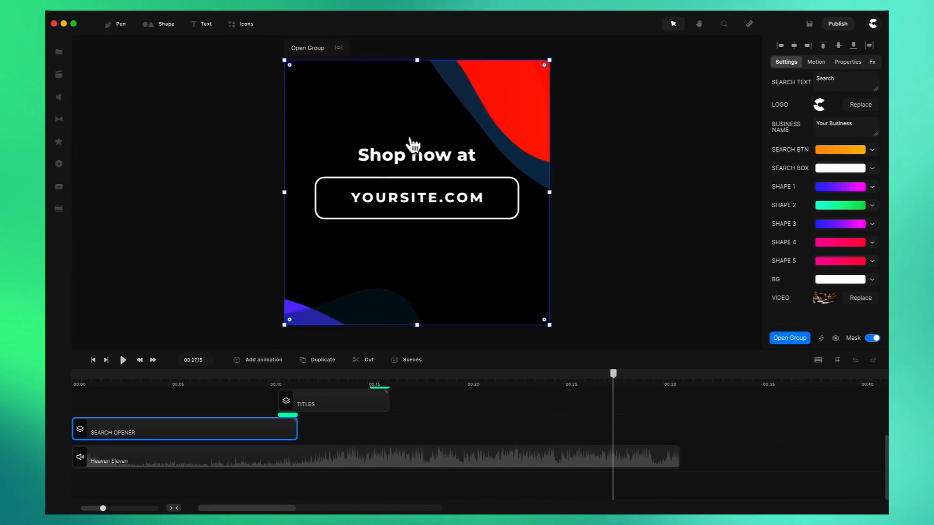
mouse_move(407, 367)
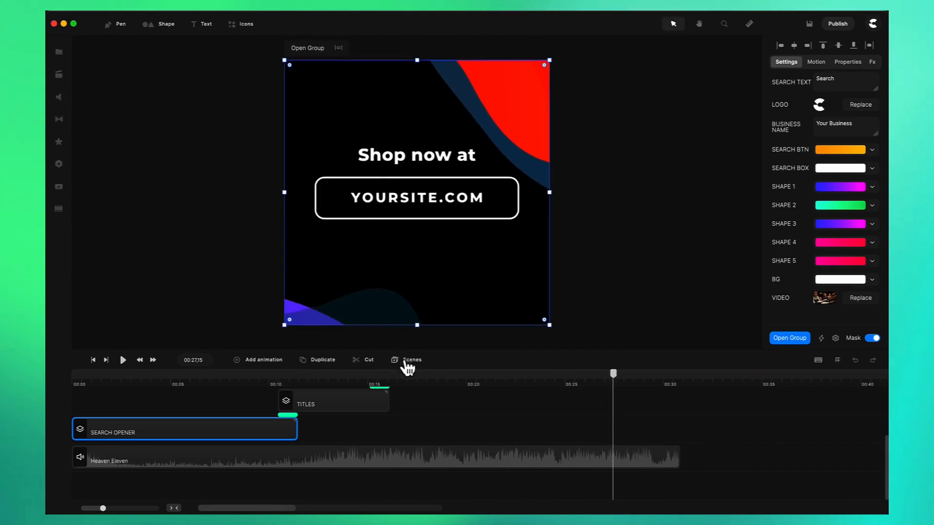
Step: Show the scene library over the editor to add more scenes
left_click(412, 360)
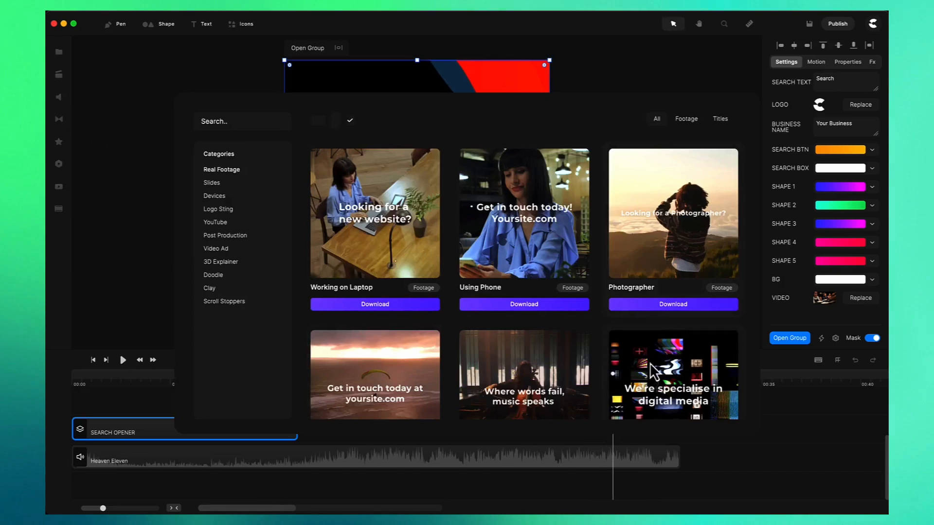
mouse_move(455, 144)
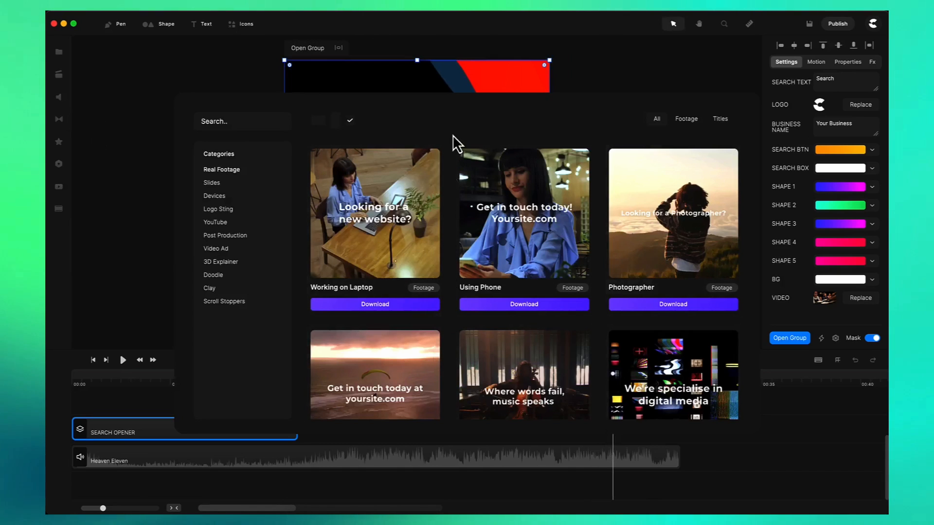